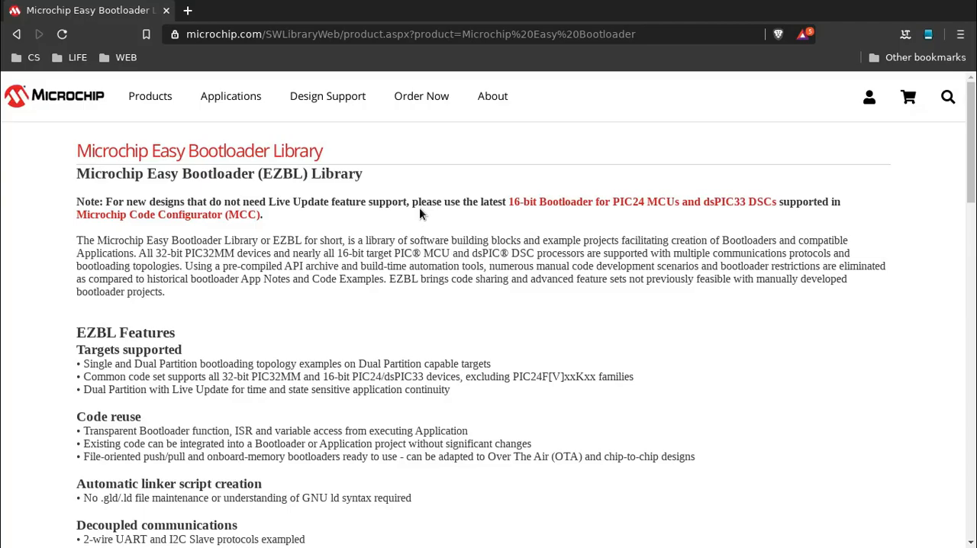
mouse_move(374, 143)
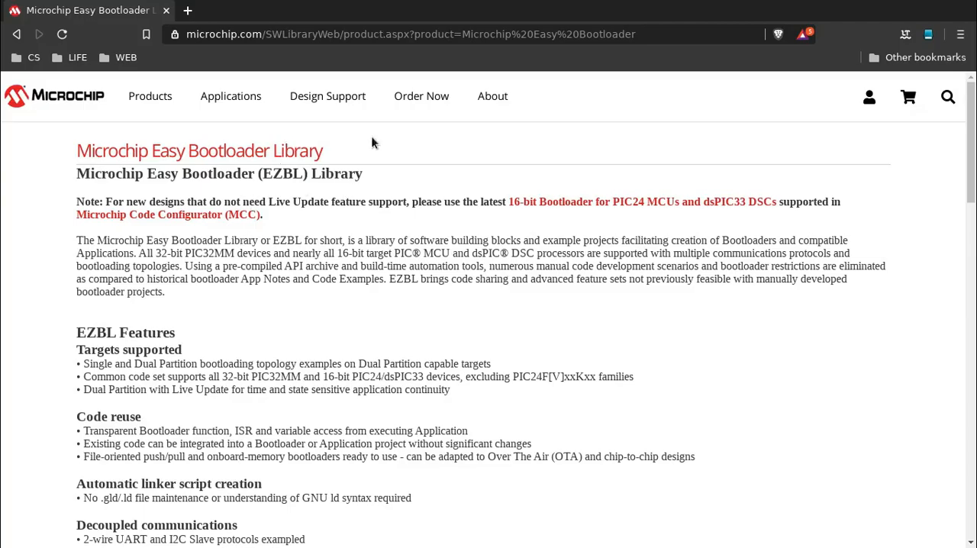
Browse the ezbl-v2.11 ex_app_led_blink and ex_boot_uart example project folders in ranger
scroll(down, 3)
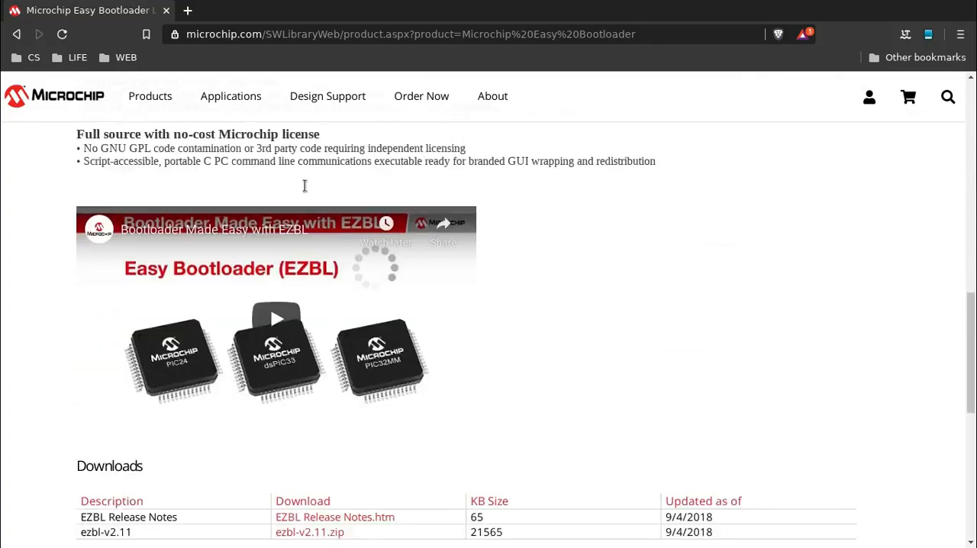
scroll(down, 3)
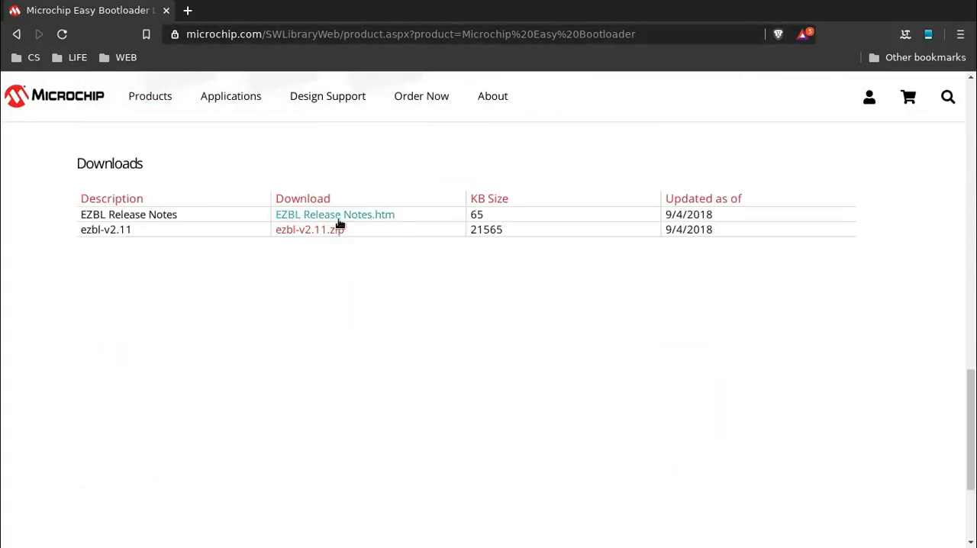
mouse_move(308, 235)
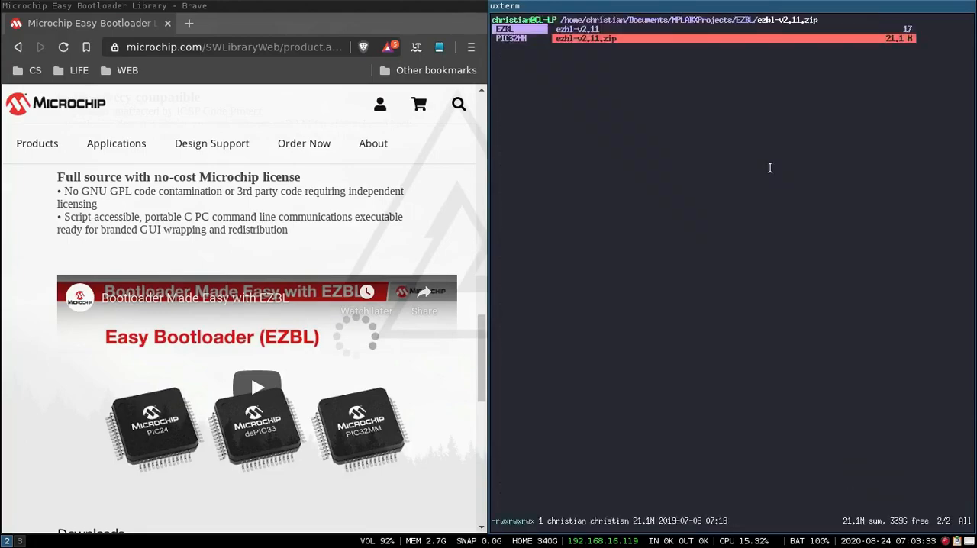
mouse_move(818, 129)
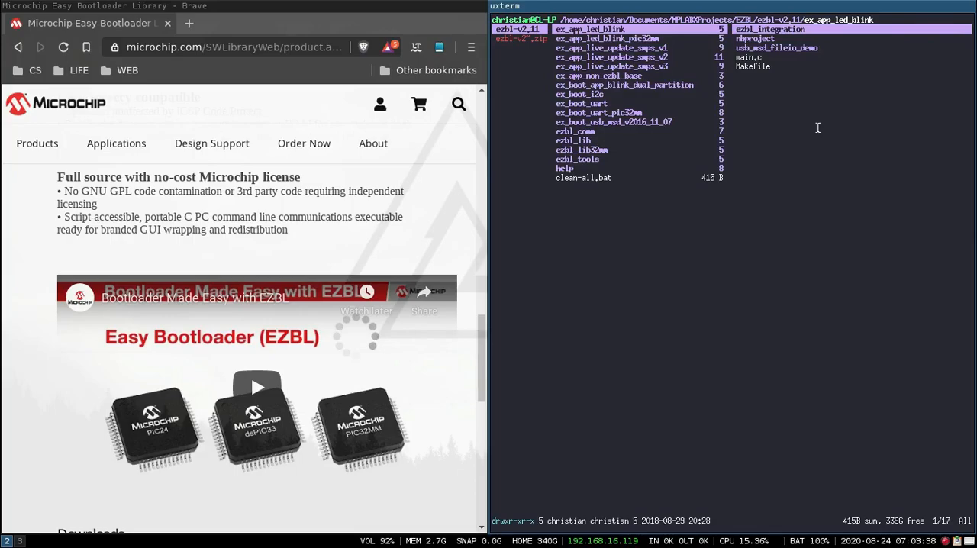
click(610, 58)
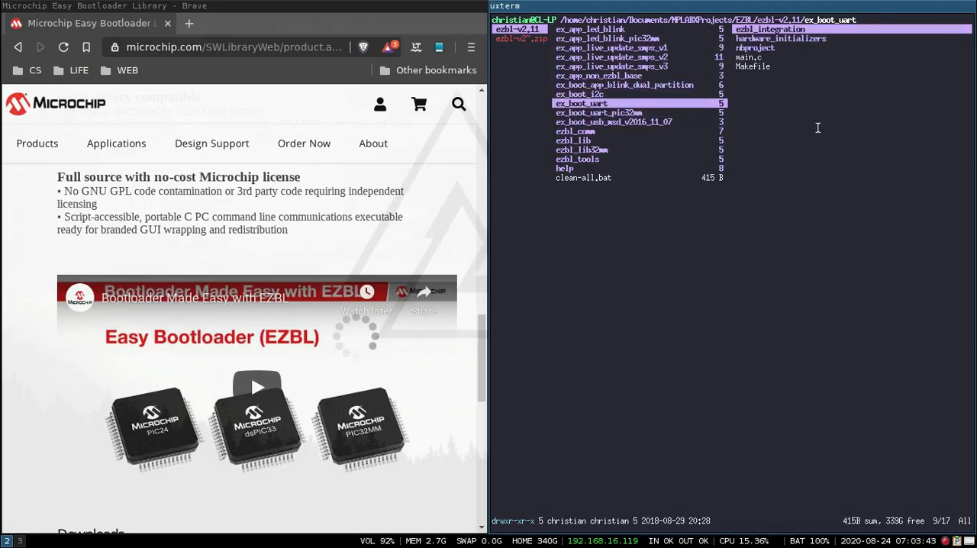
click(624, 85)
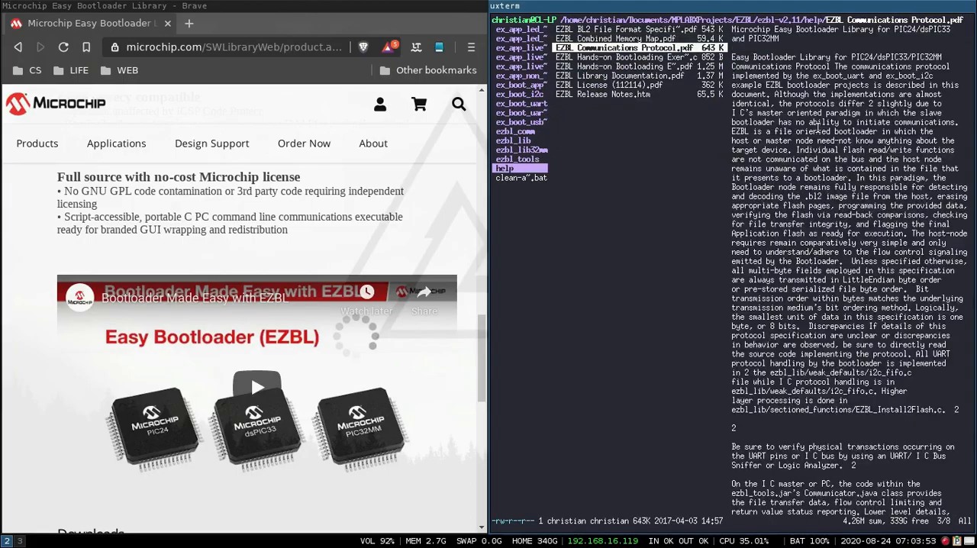
Preview the help PDFs and open the Hands-on Bootloading Exercises guide in the browser
click(626, 74)
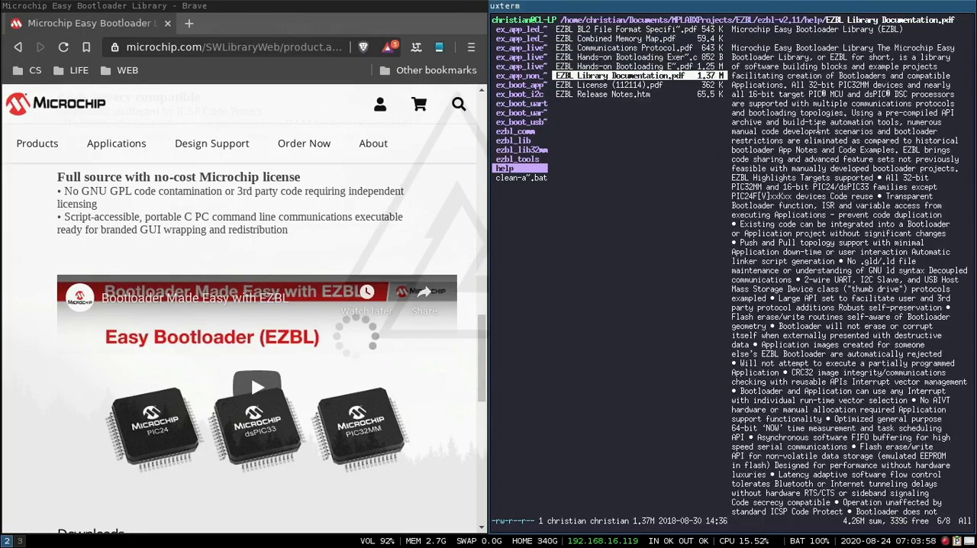
click(629, 56)
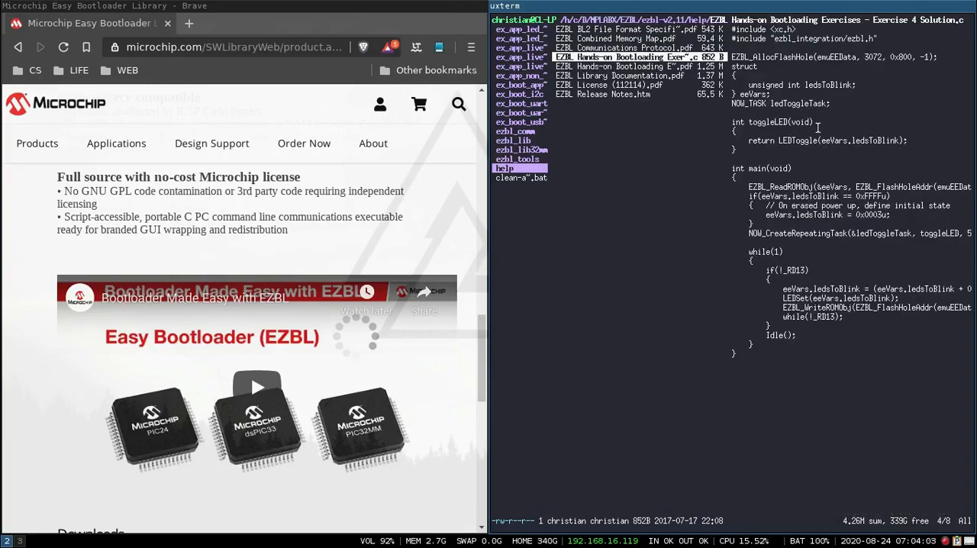
click(639, 66)
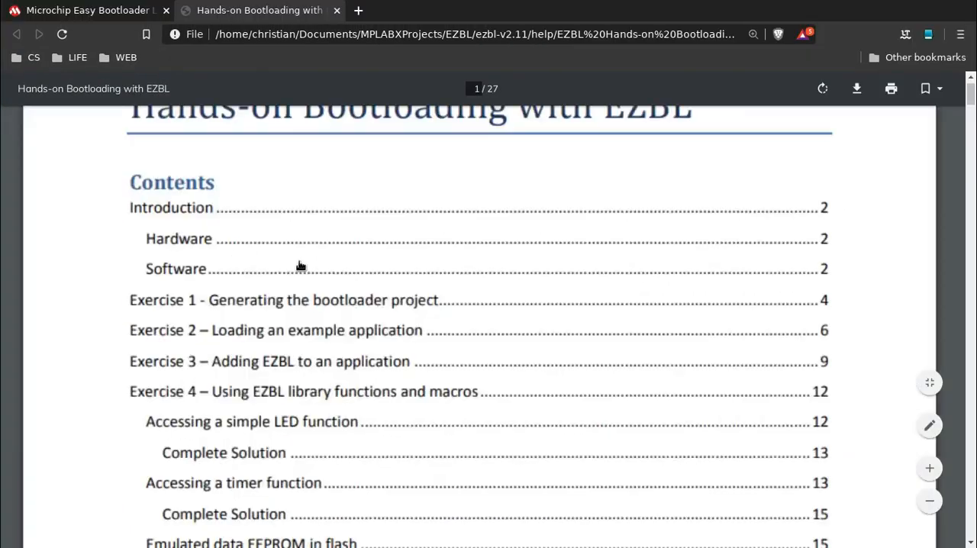
Page through the guide's contents, Exercise 1 steps and Exercise 4 solution code
scroll(down, 3)
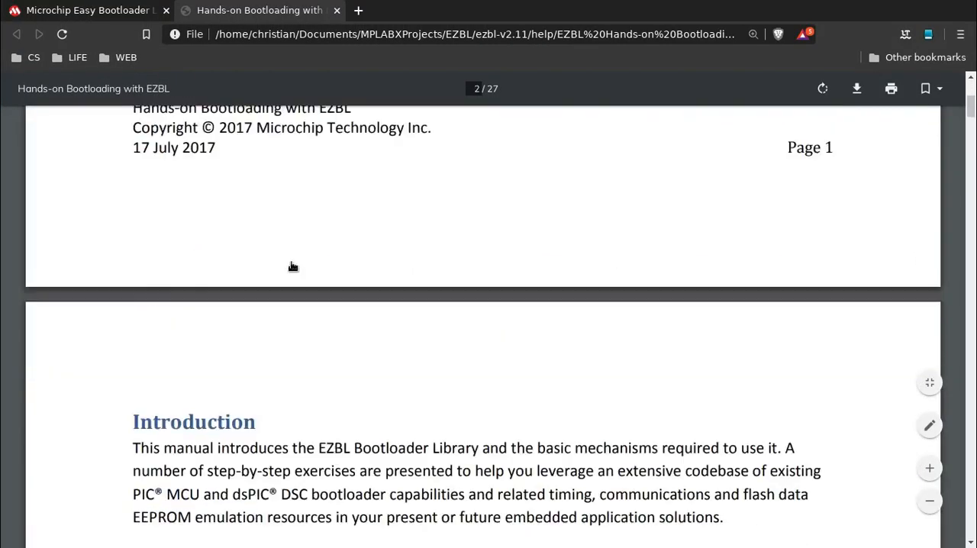
scroll(down, 3)
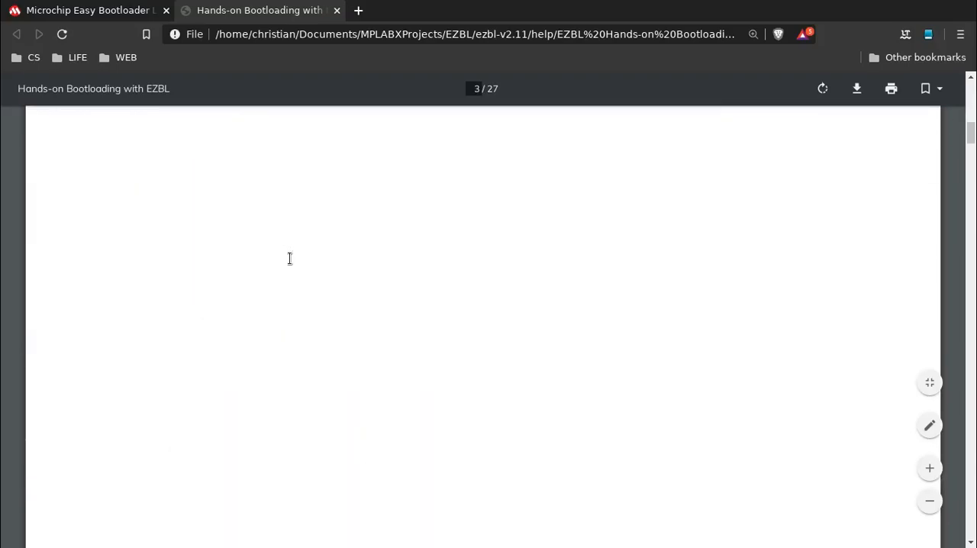
scroll(down, 3)
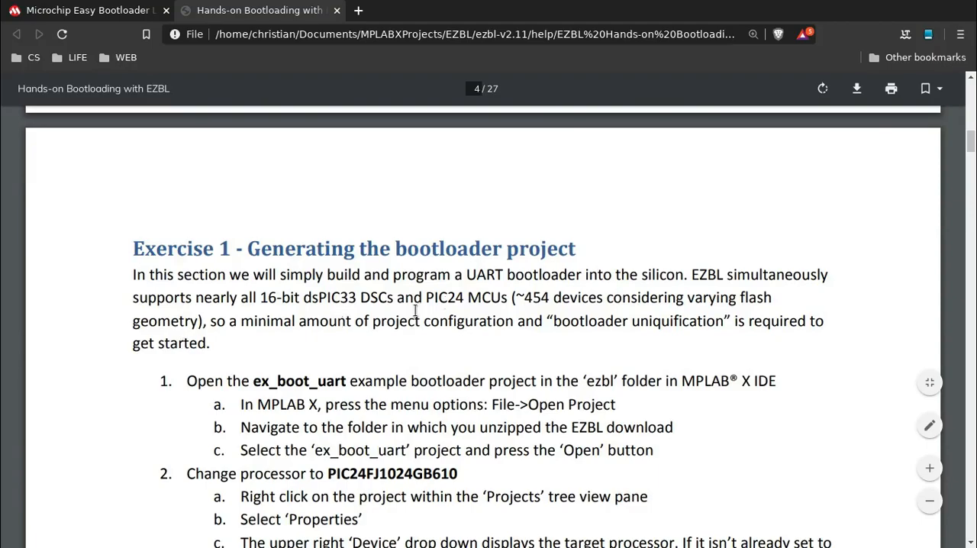
mouse_move(516, 348)
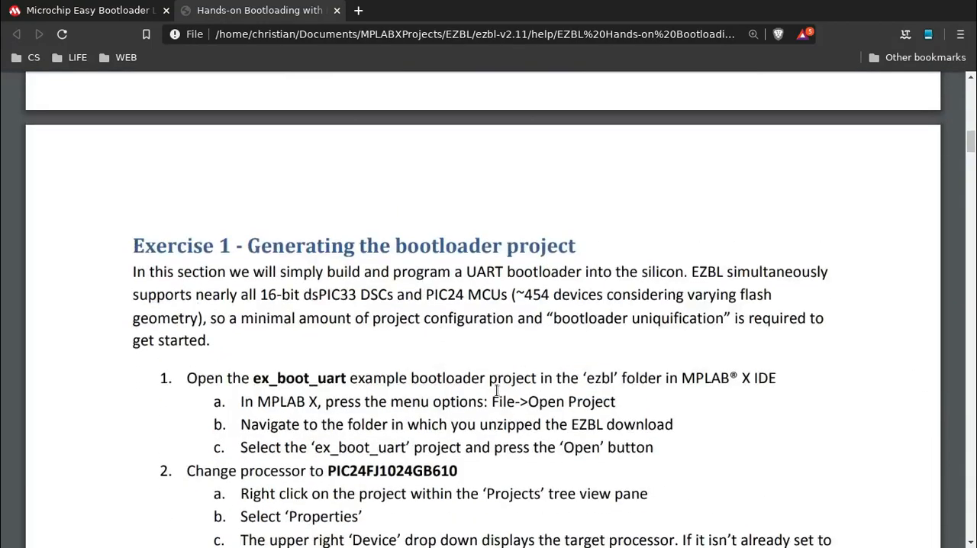
scroll(down, 3)
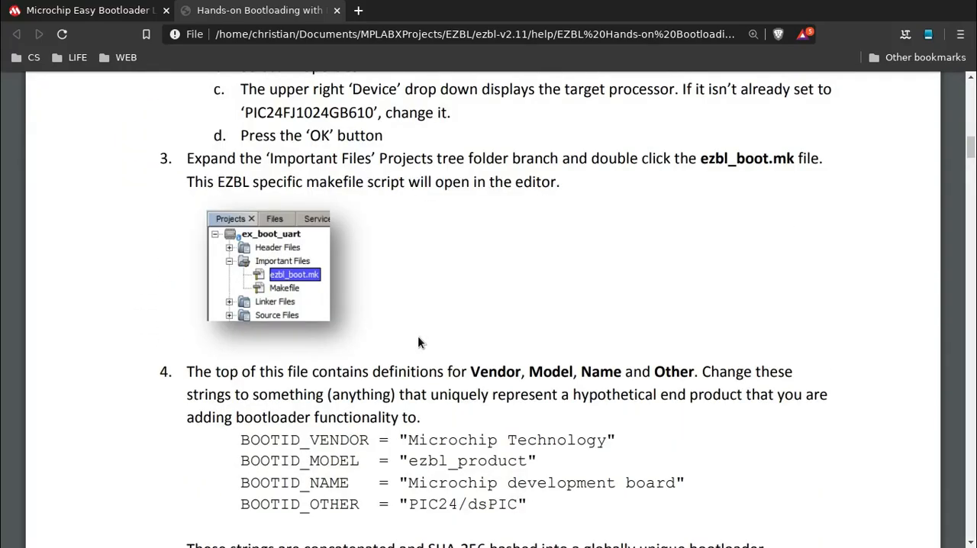
scroll(down, 3)
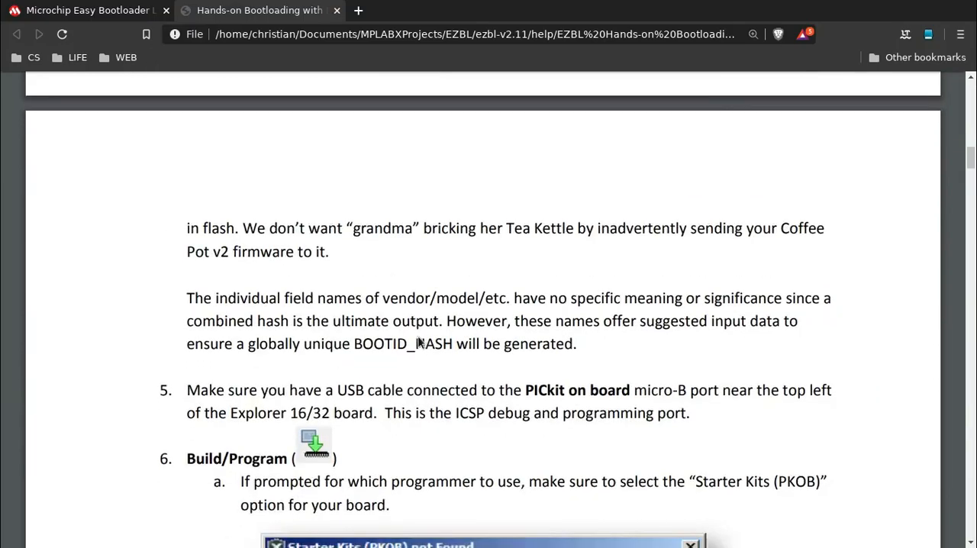
scroll(down, 3)
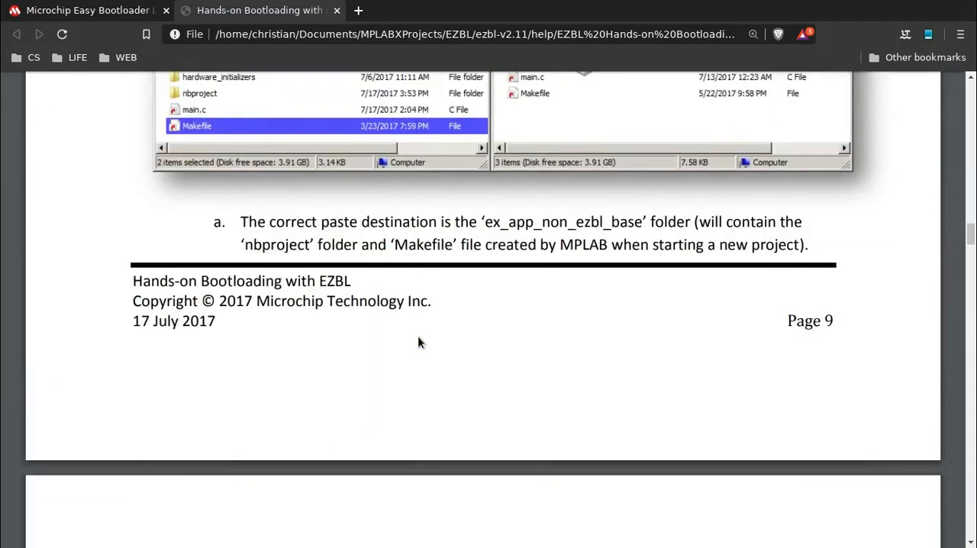
scroll(down, 3)
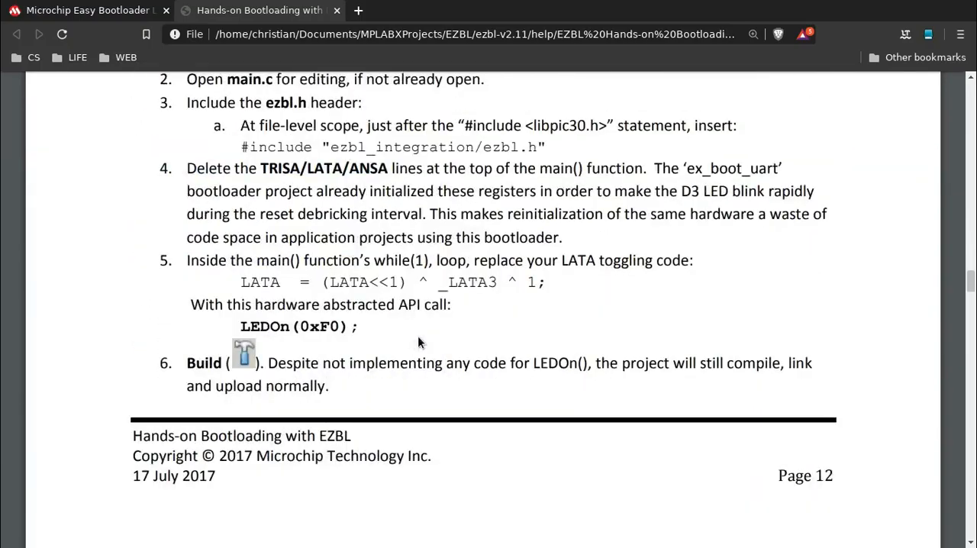
scroll(down, 3)
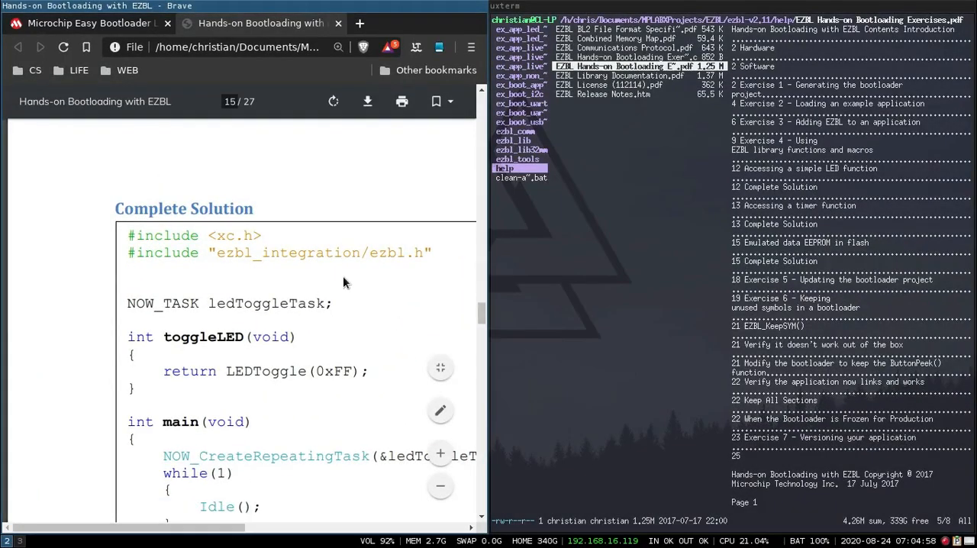
Launch MPLAB X and open the ex_boot_uart_pic32mm project from the ezbl-v2.11 folder
text(mp)
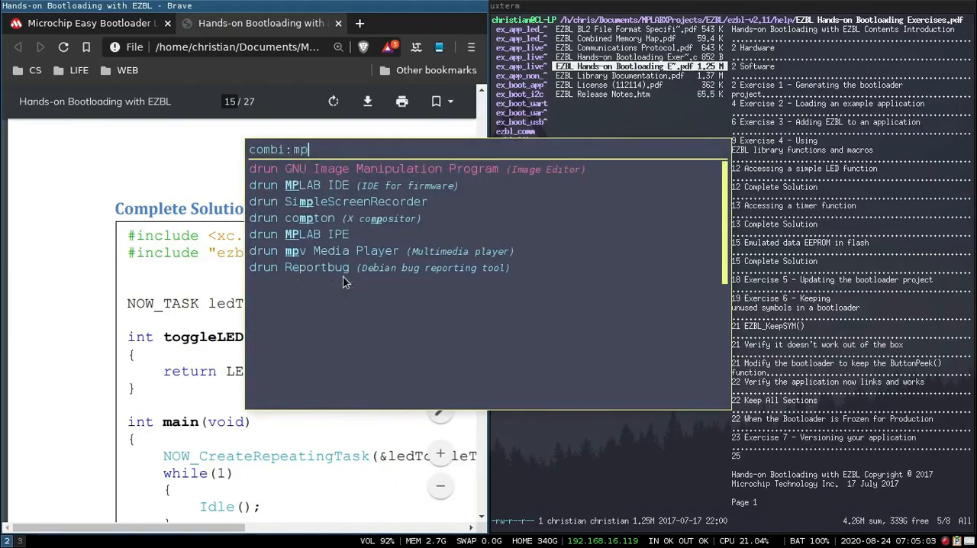
text(l)
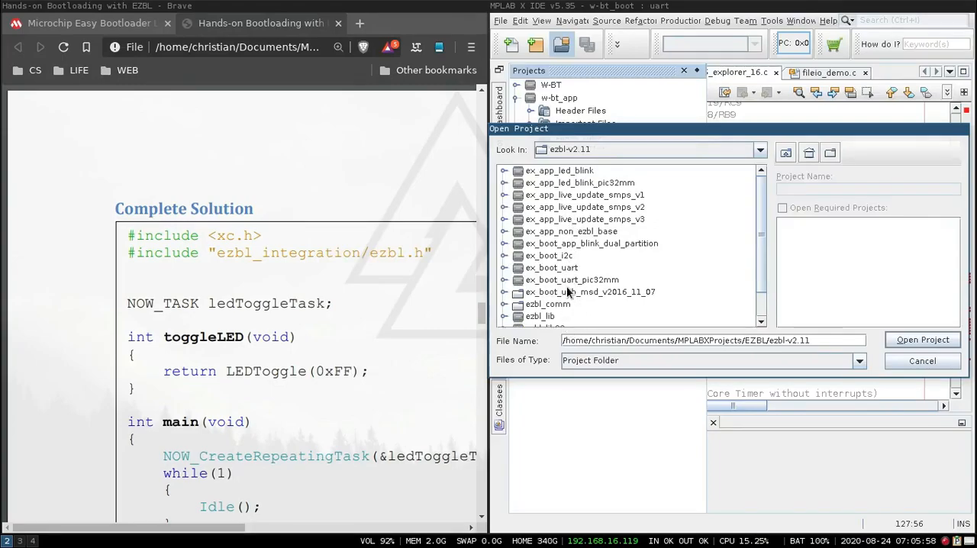
mouse_move(570, 285)
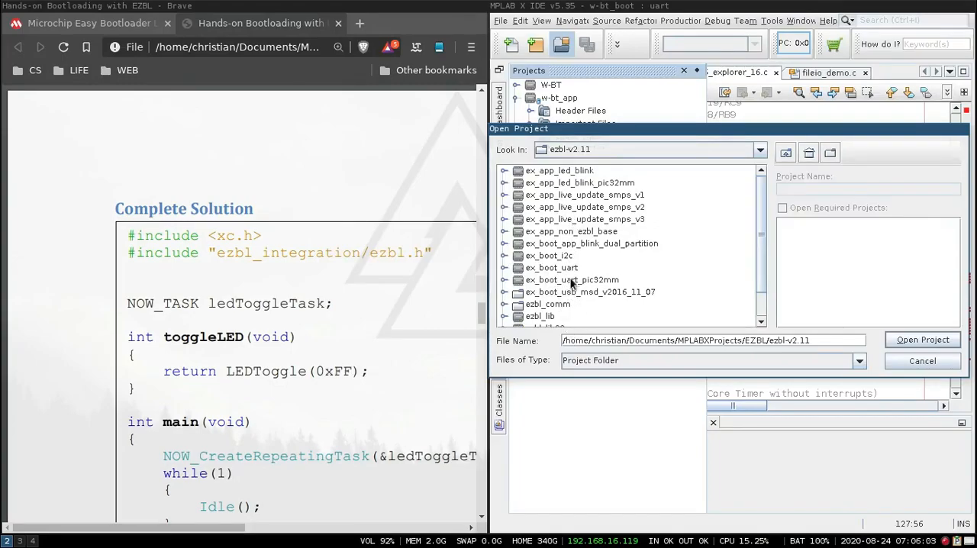
click(571, 279)
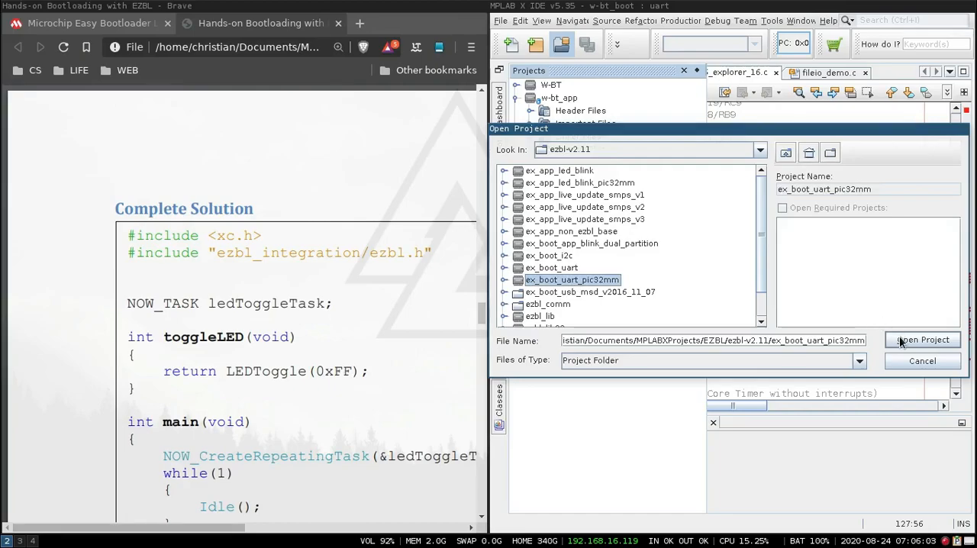
click(922, 339)
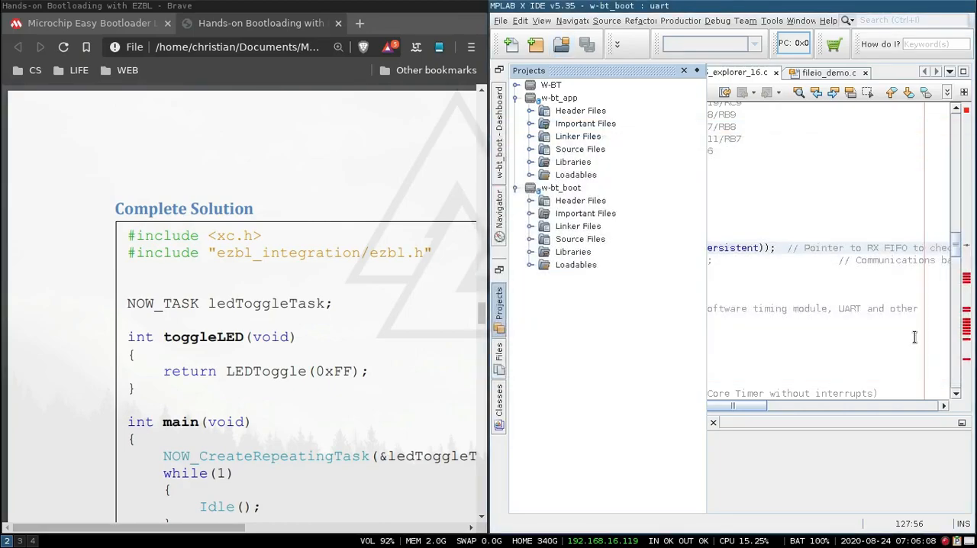
Select the opened bootloader project and review its tree alongside the guide
click(587, 86)
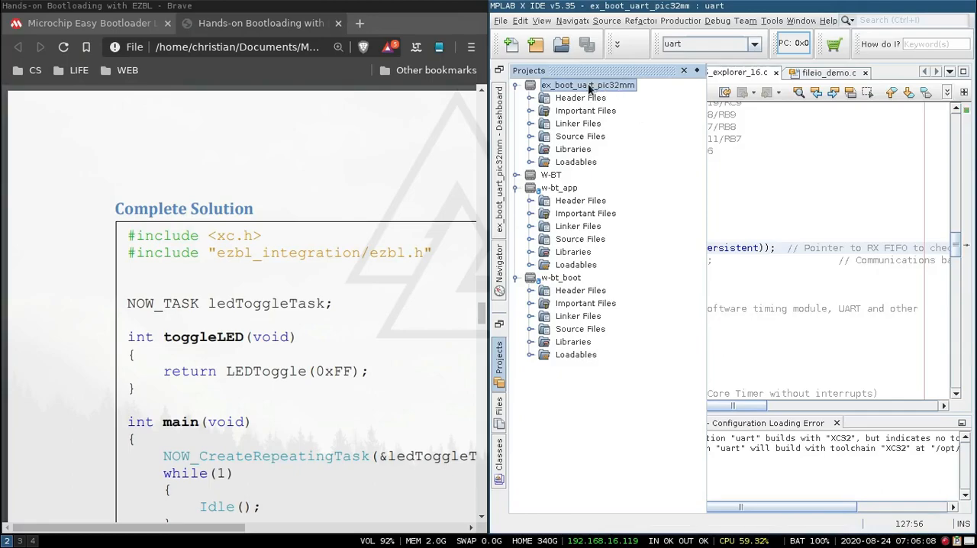
mouse_move(740, 45)
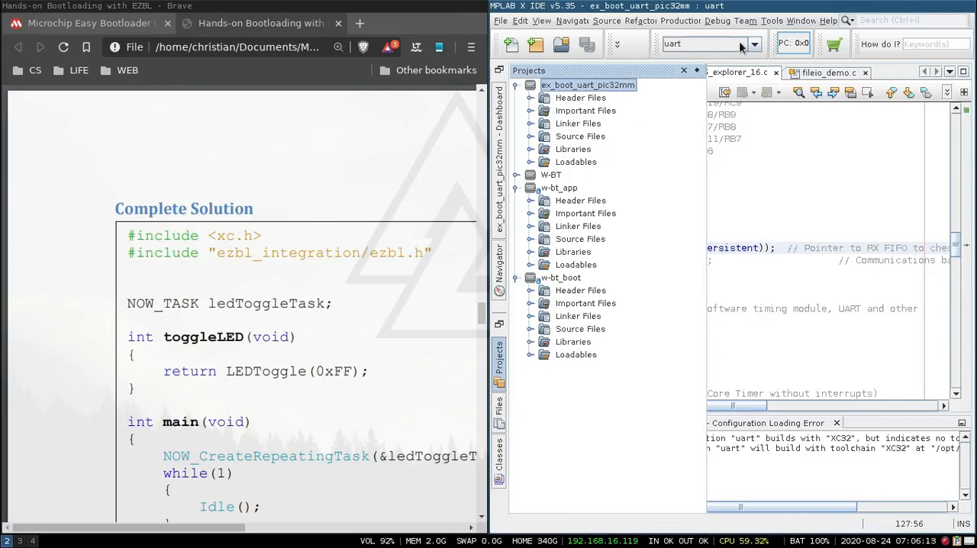
click(754, 43)
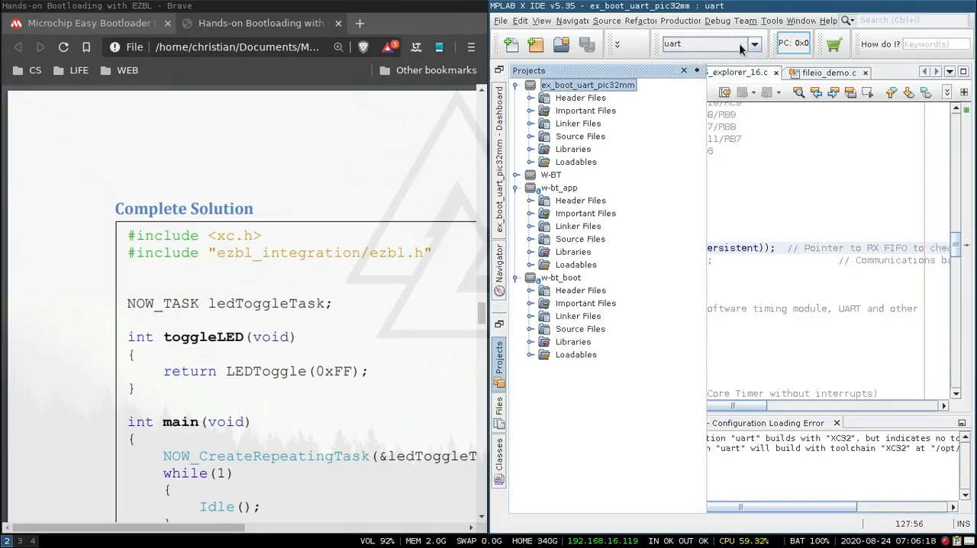
mouse_move(564, 97)
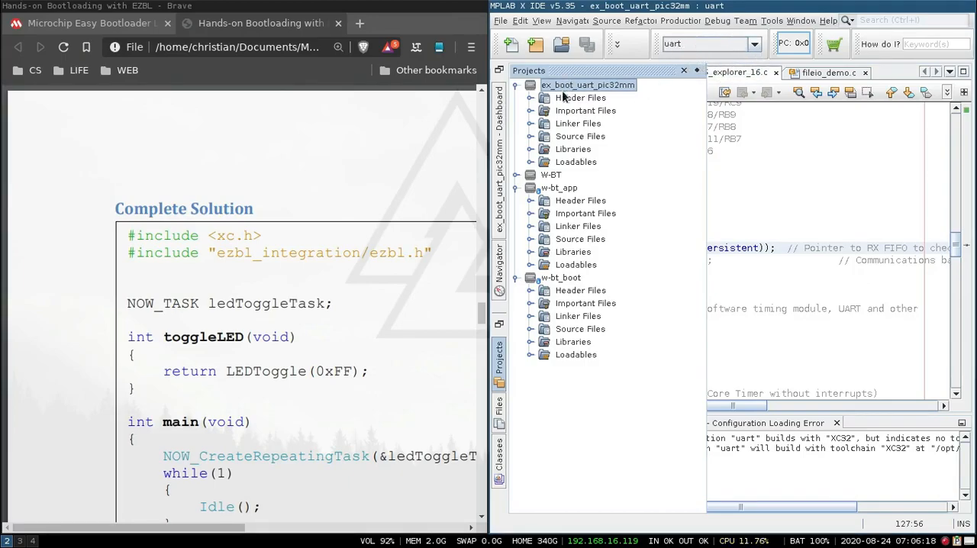
scroll(down, 3)
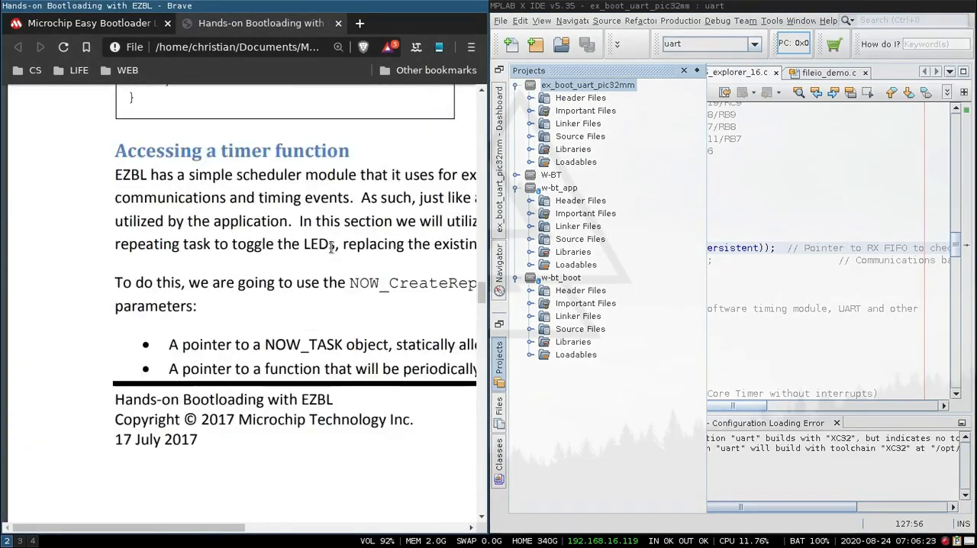
scroll(up, 3)
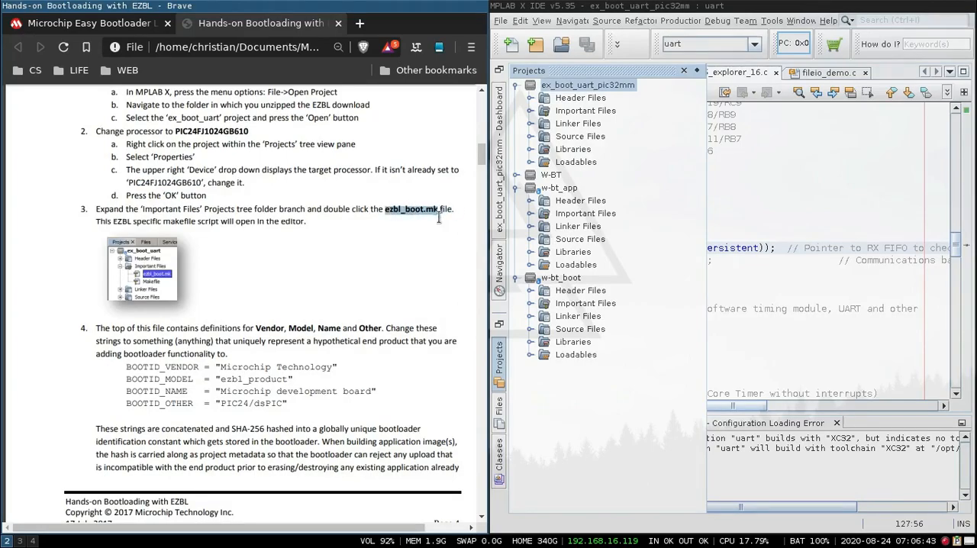
Open ezbl_boot.mk from Important Files and review its BOOTID vendor, model and name strings
click(529, 110)
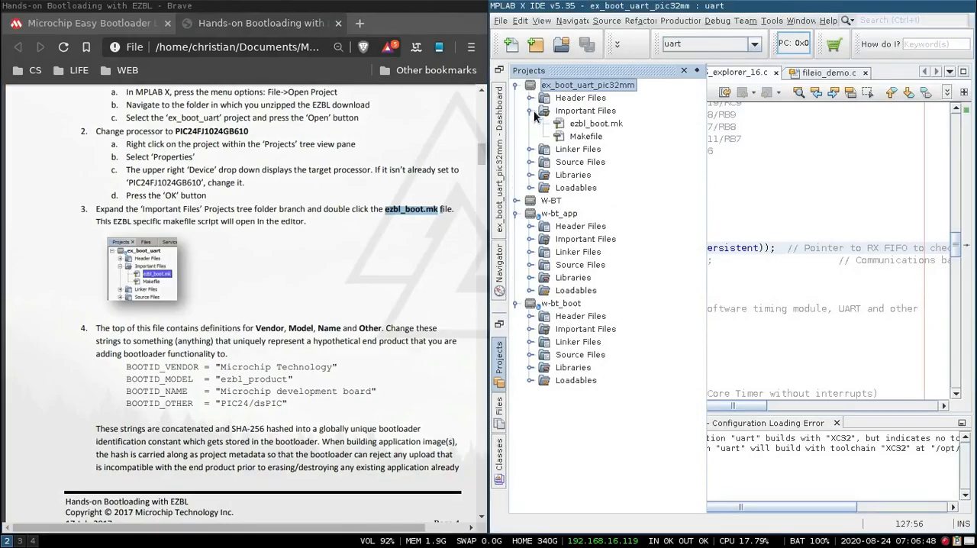
click(595, 123)
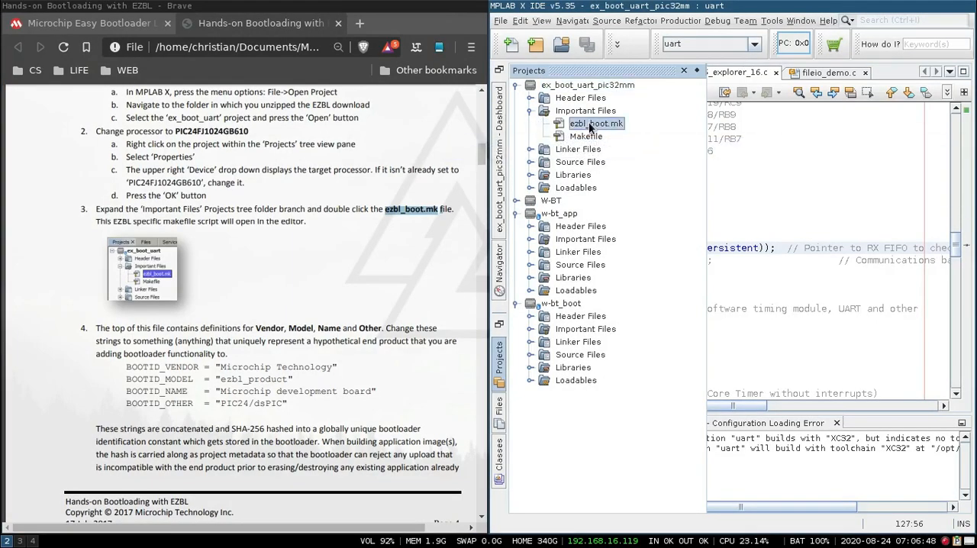
double_click(595, 122)
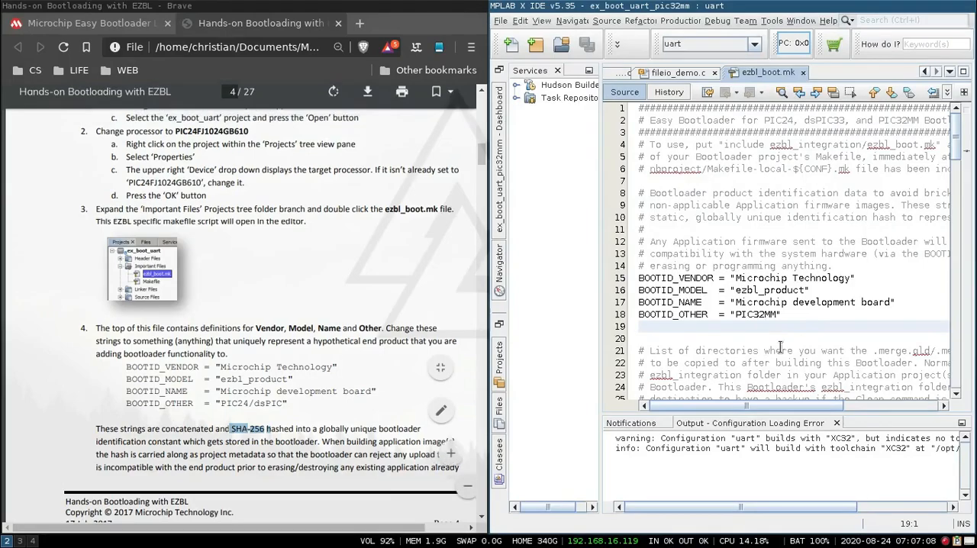
scroll(up, 3)
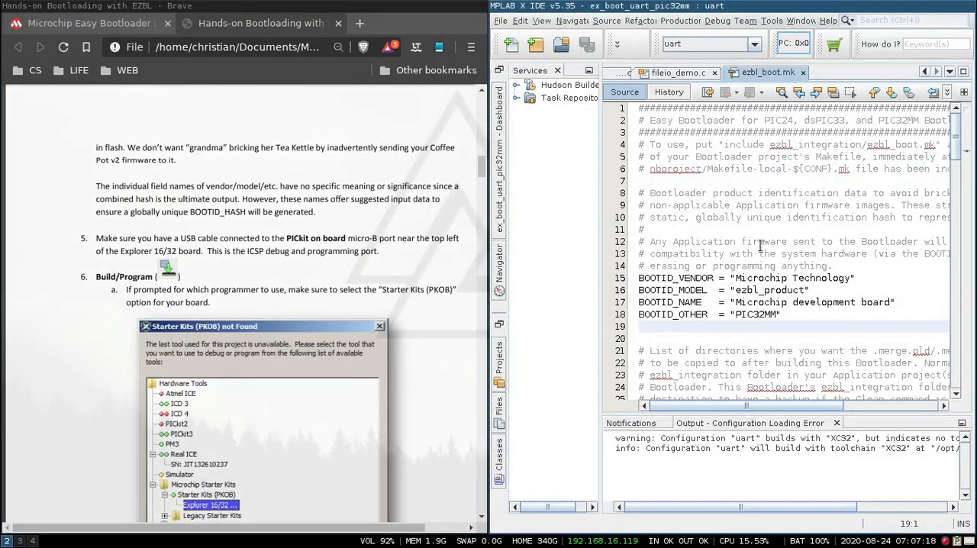
scroll(down, 3)
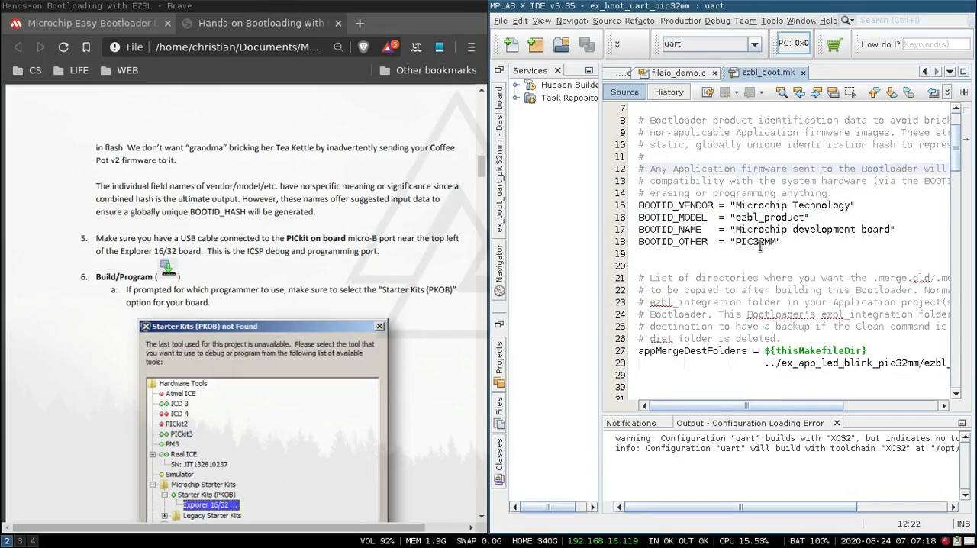
scroll(up, 3)
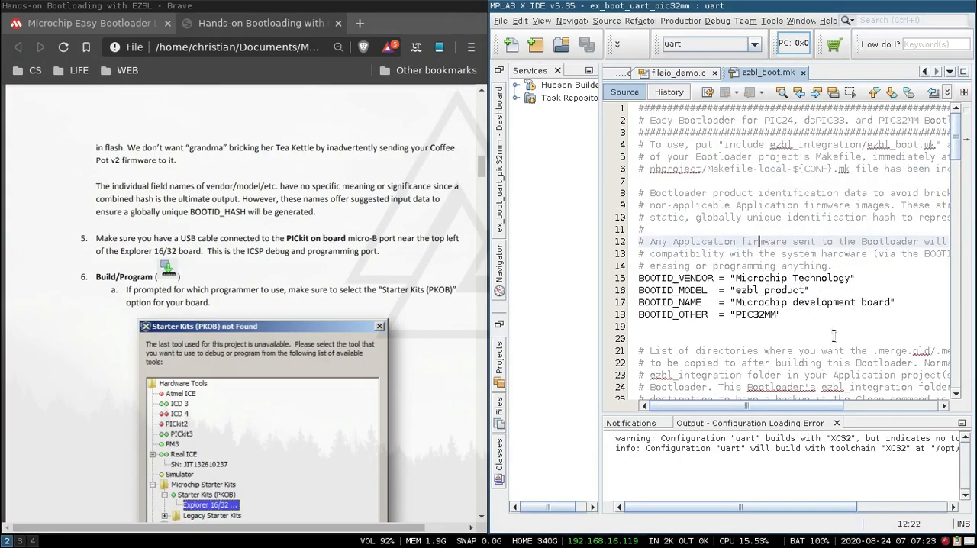
scroll(down, 3)
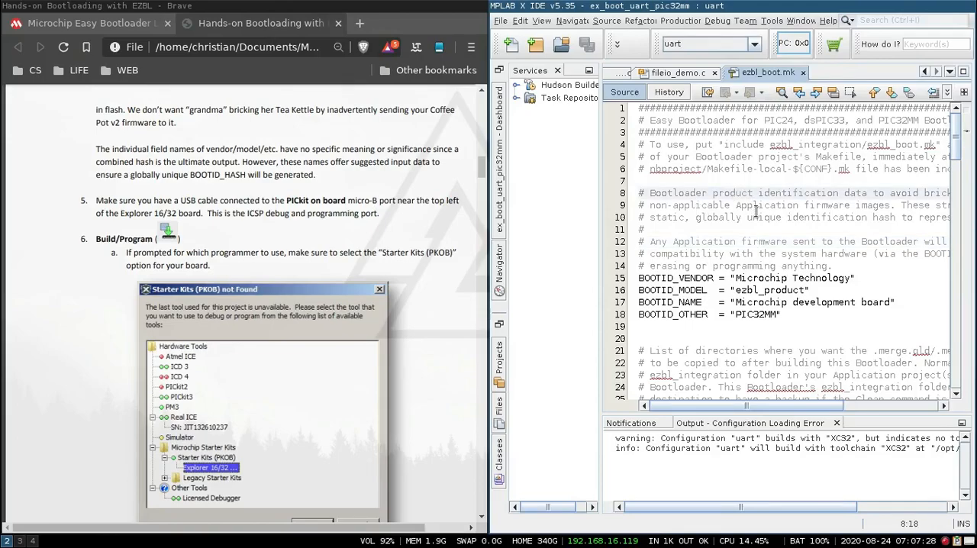
mouse_move(772, 258)
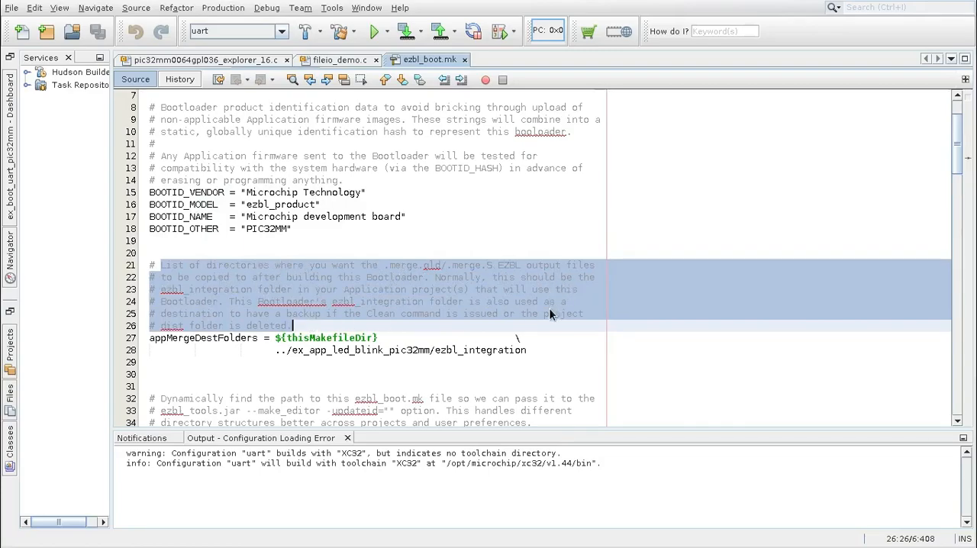
mouse_move(357, 351)
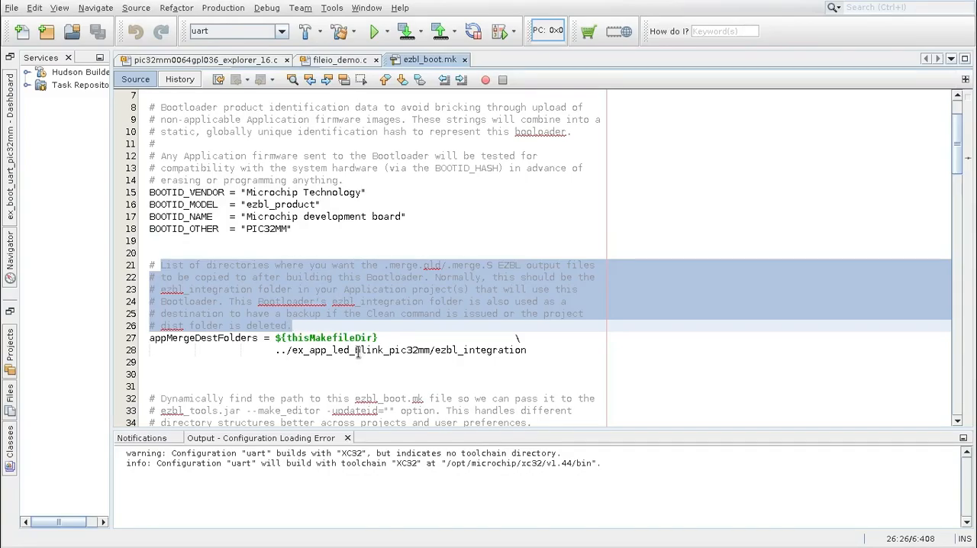
Open the ex_app_led_blink_pic32mm project from the ezbl-v2.11 folder
click(293, 325)
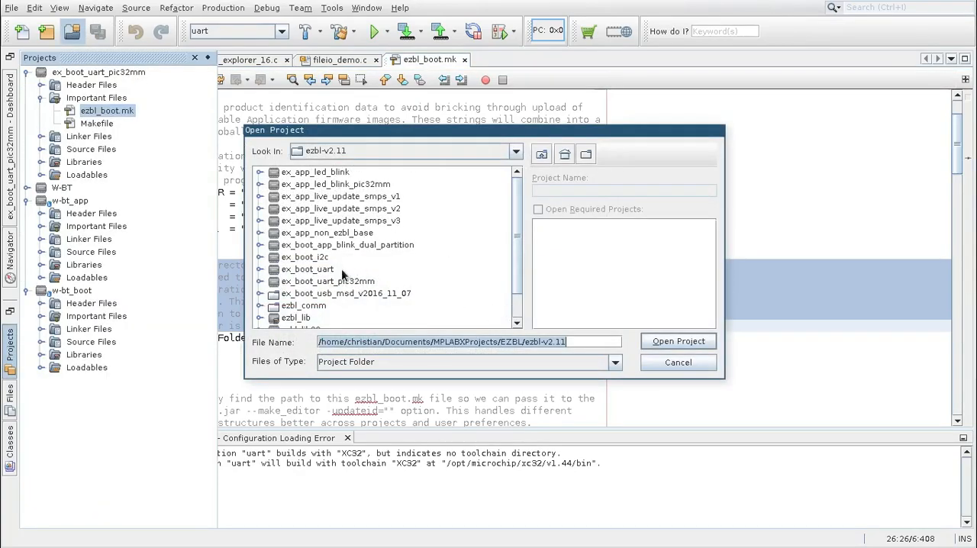
mouse_move(353, 232)
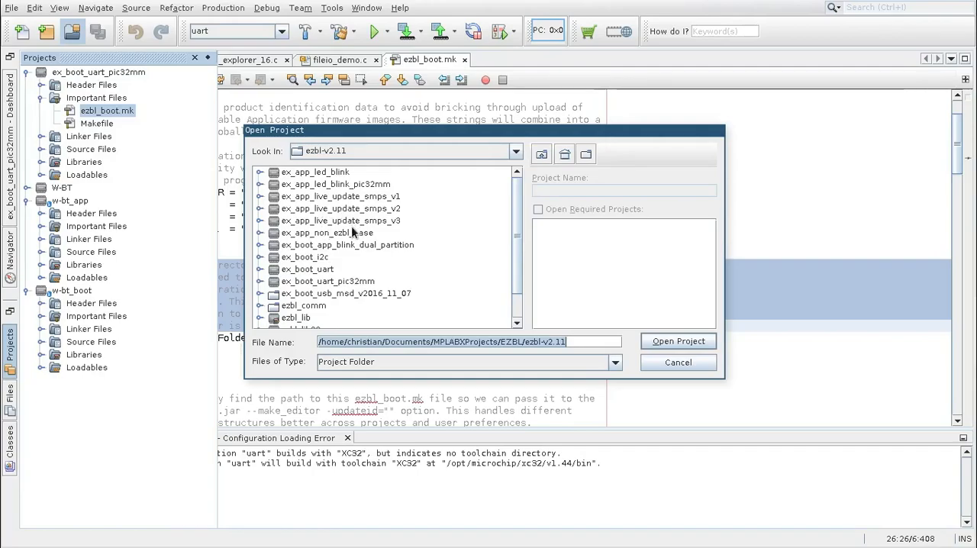
click(335, 183)
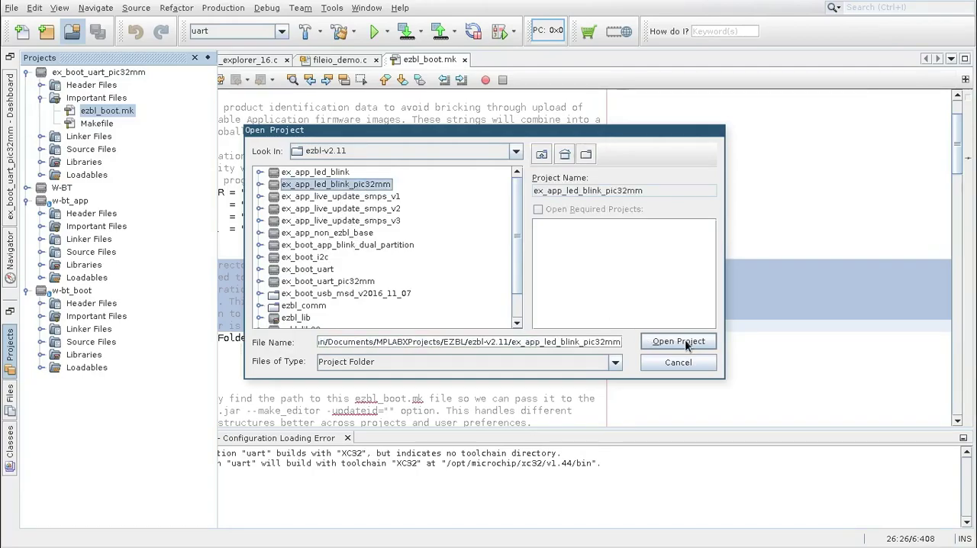
click(678, 342)
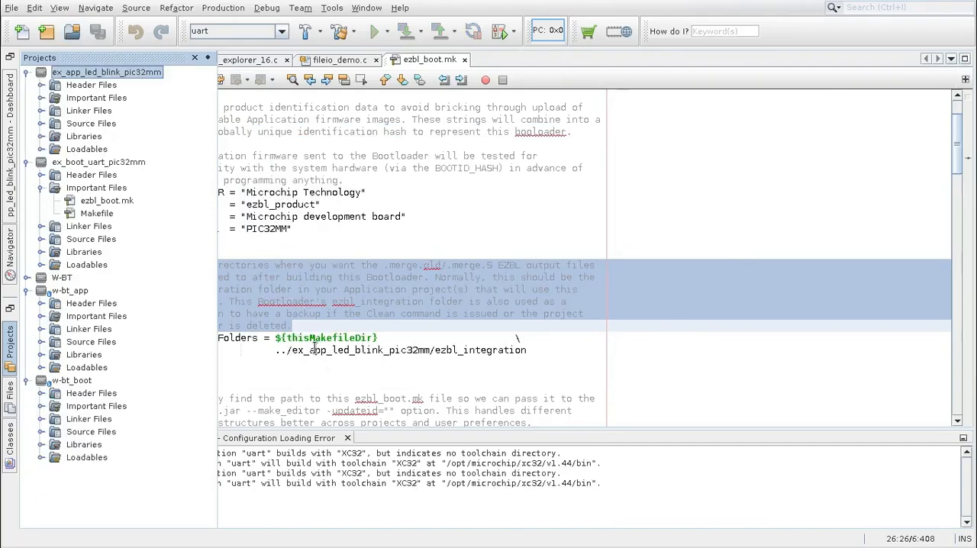
mouse_move(487, 127)
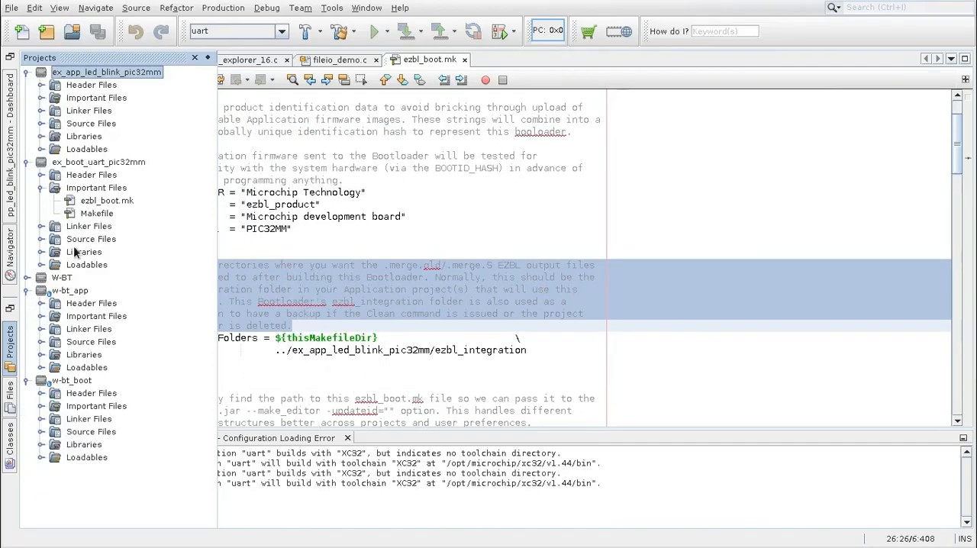
mouse_move(183, 281)
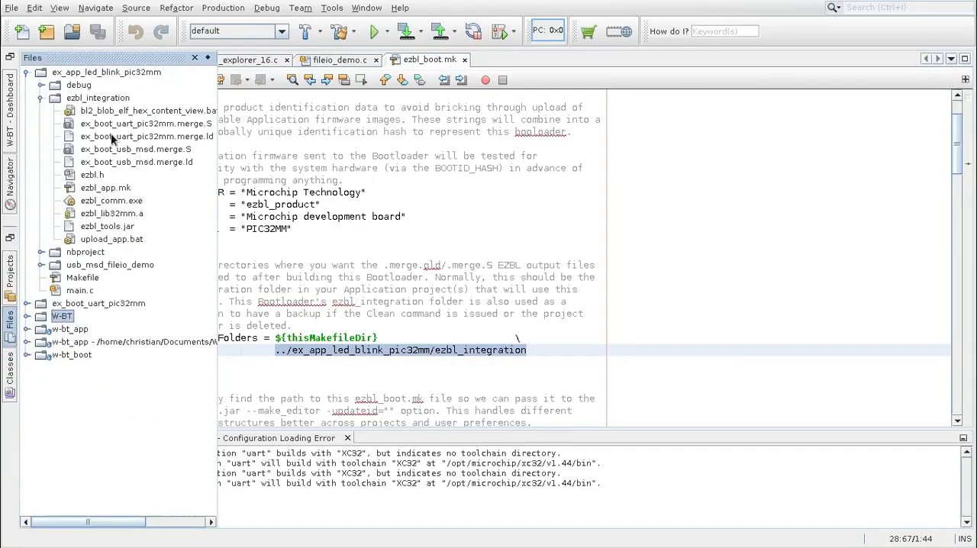
mouse_move(136, 150)
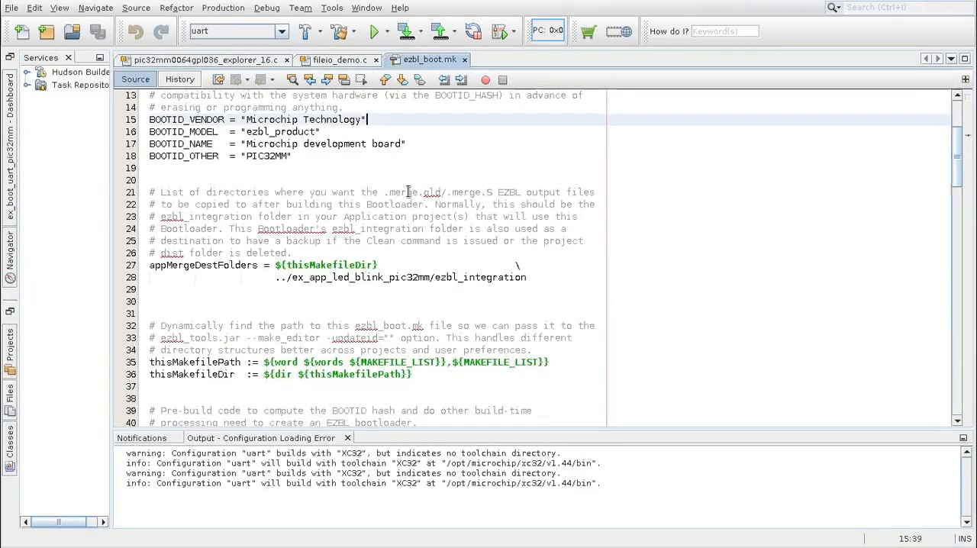
scroll(down, 3)
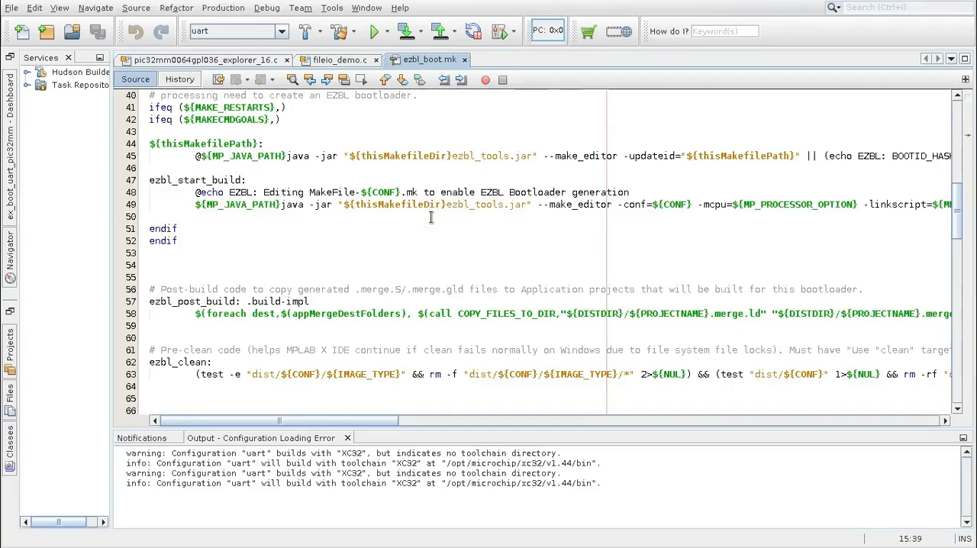
scroll(down, 3)
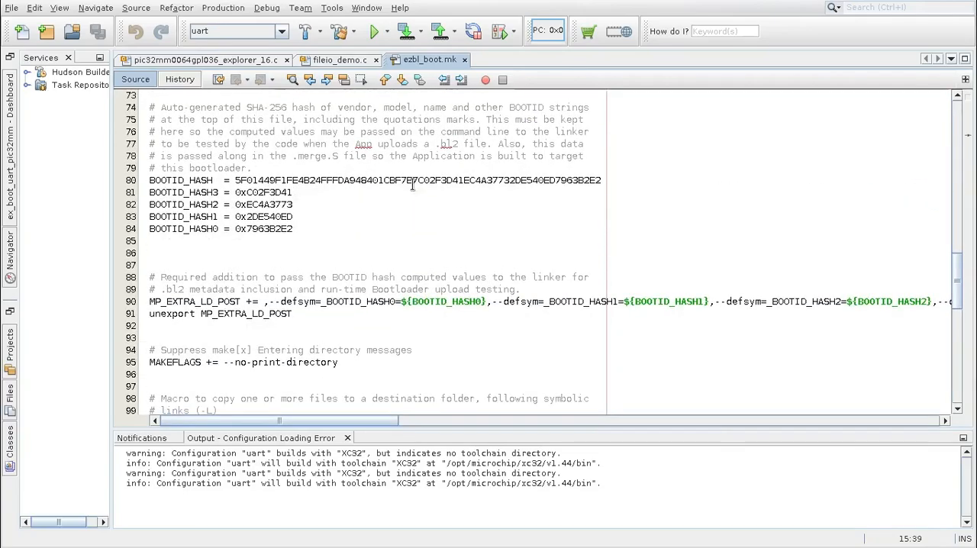
scroll(down, 3)
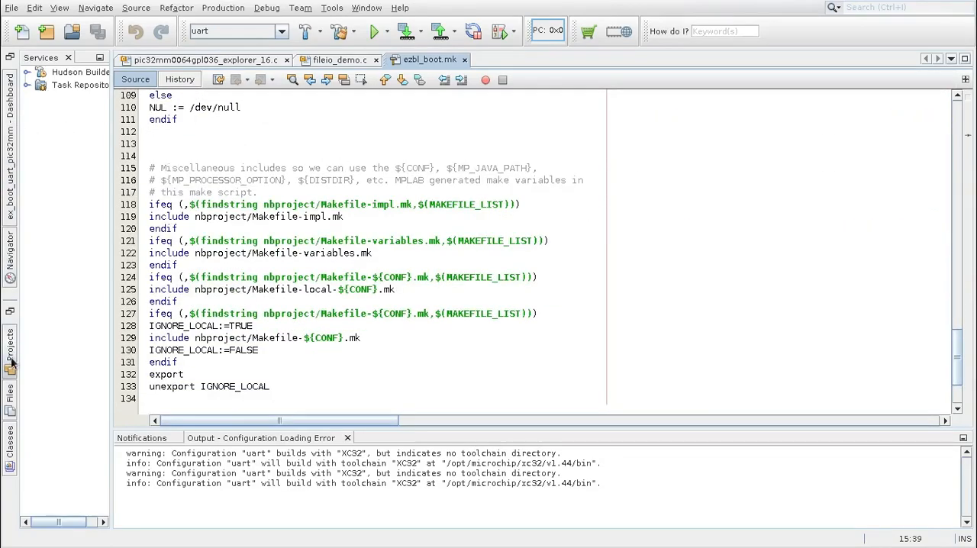
Open the blink app's ezbl_app.mk from Important Files and view its ezbl_post_build rules
click(9, 347)
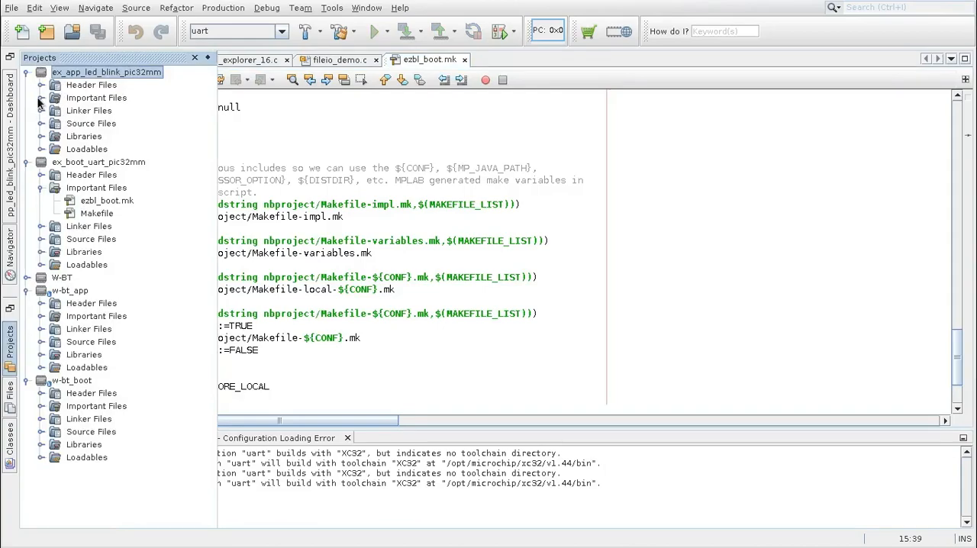
click(41, 98)
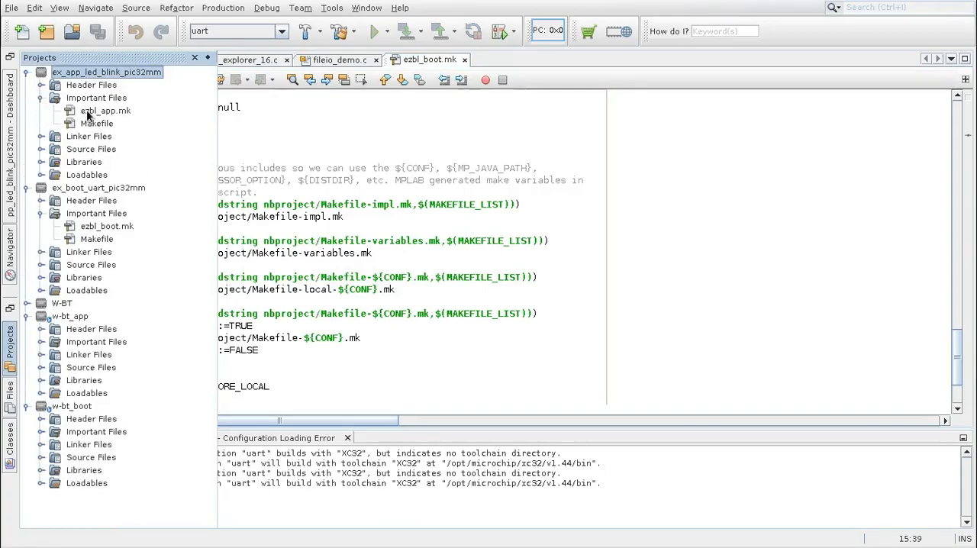
double_click(105, 110)
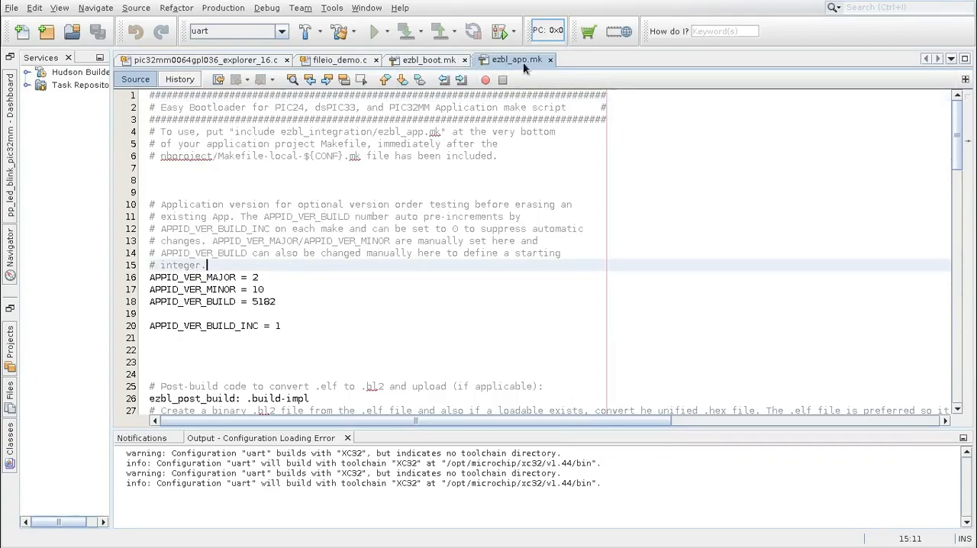
scroll(down, 3)
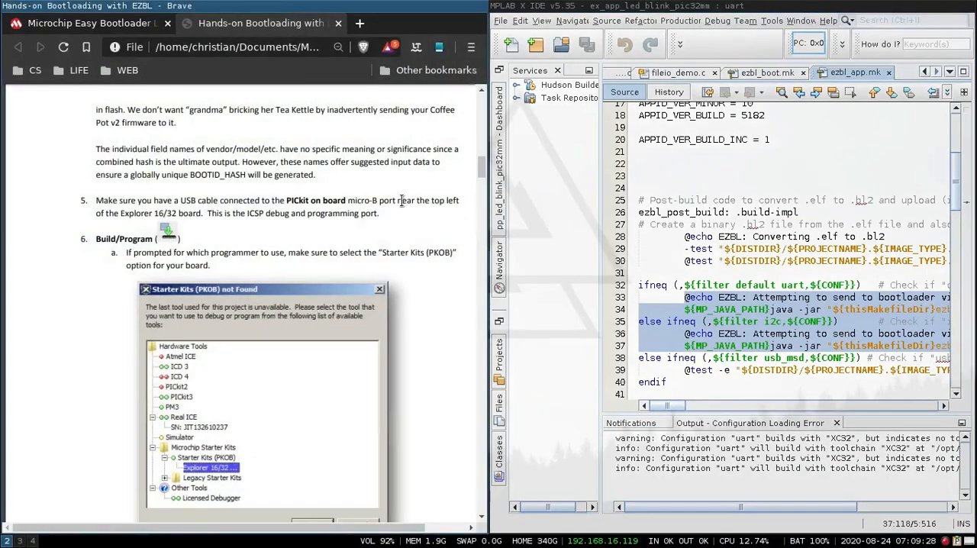
Scroll the guide to the -com=COMx parameter and Device Manager port lookup page
scroll(down, 3)
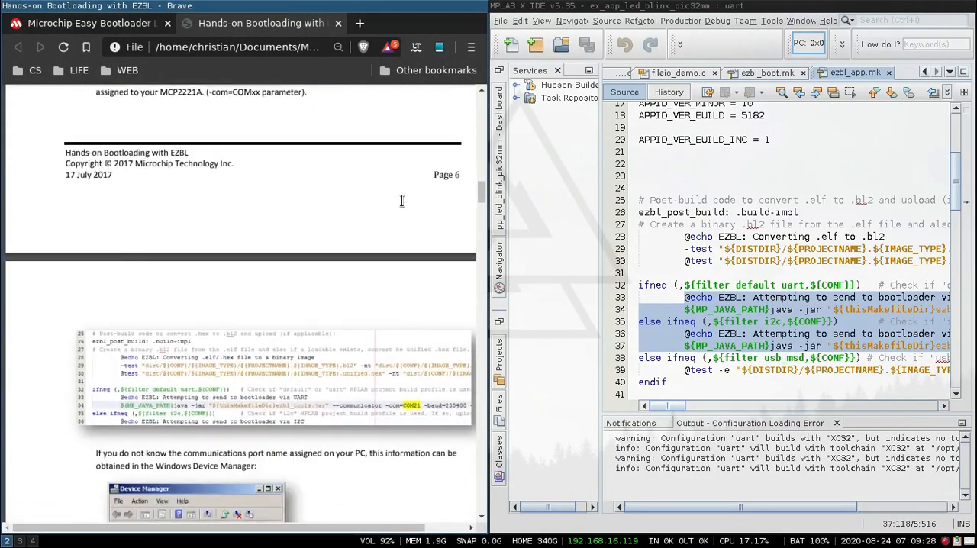
scroll(down, 3)
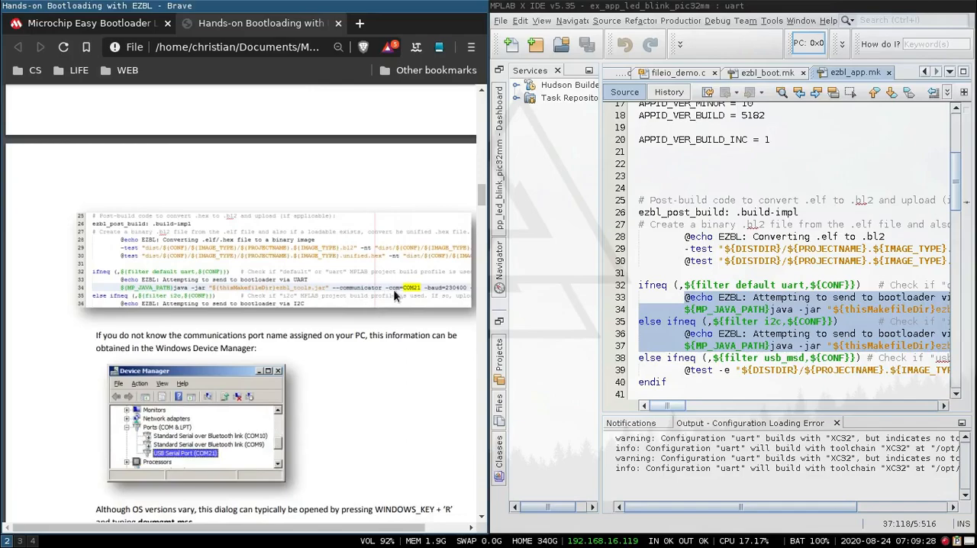
mouse_move(406, 296)
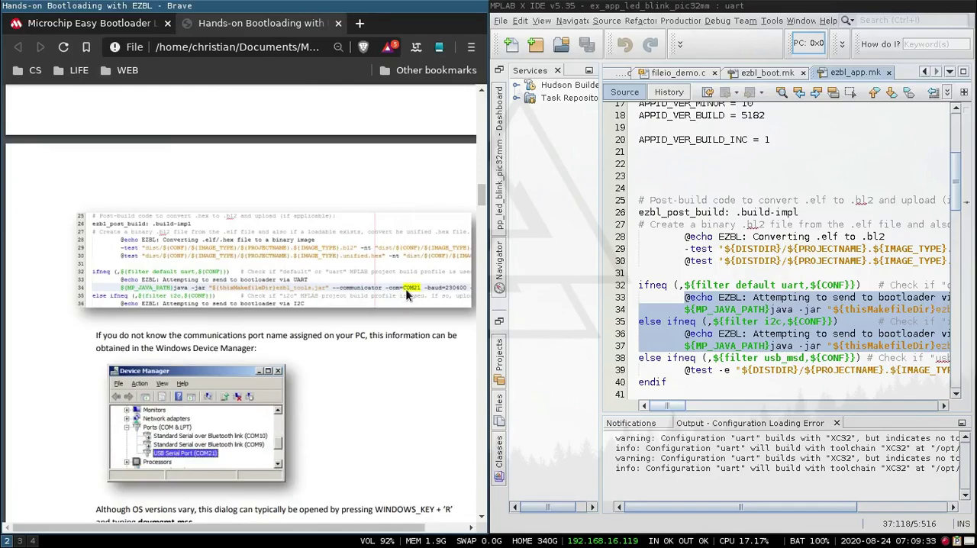
mouse_move(418, 296)
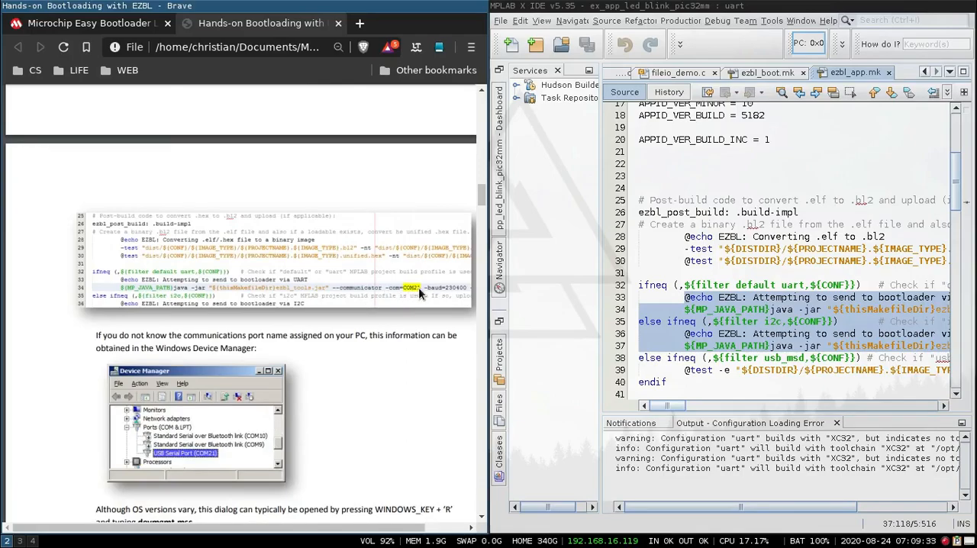
mouse_move(463, 296)
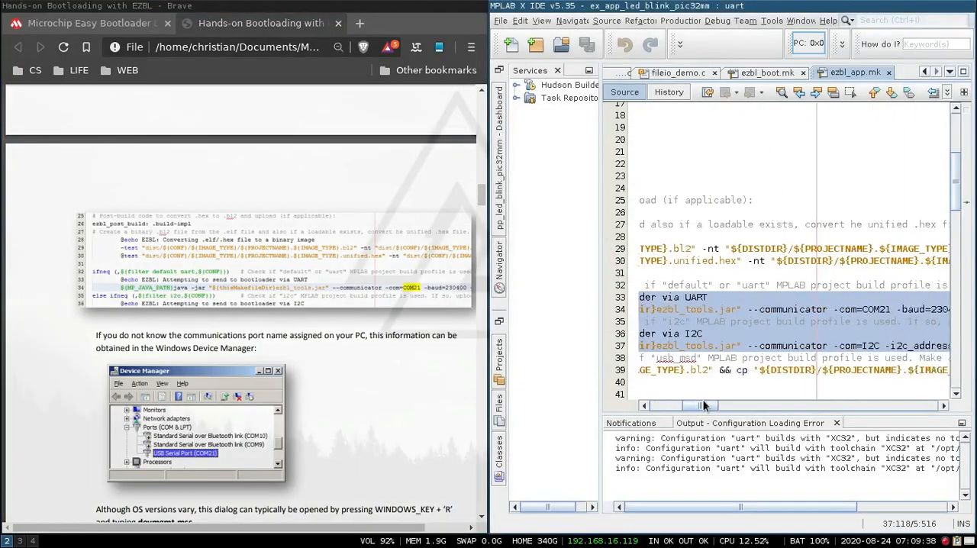
scroll(up, 3)
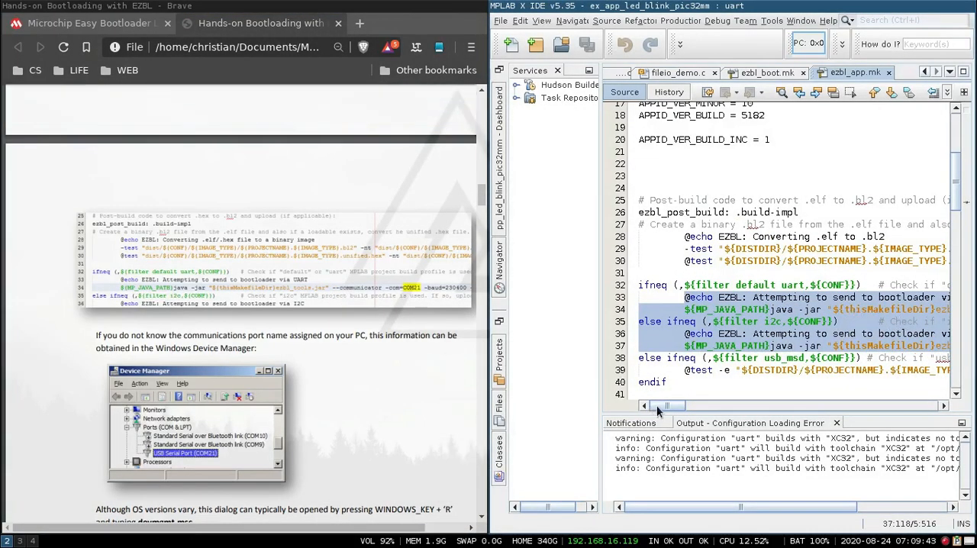
mouse_move(751, 308)
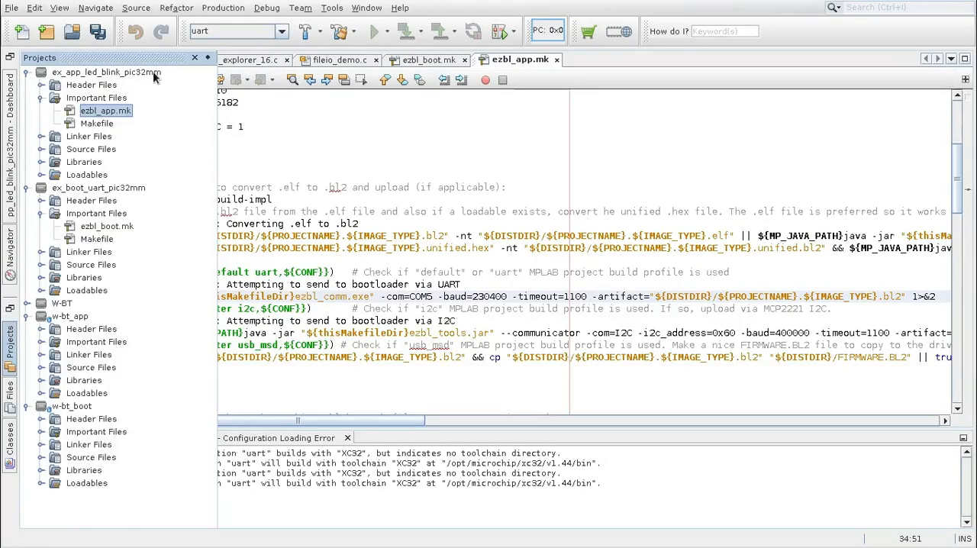
Open the blink app's Project Properties and choose the XC32 v1.44 compiler toolchain
right_click(107, 71)
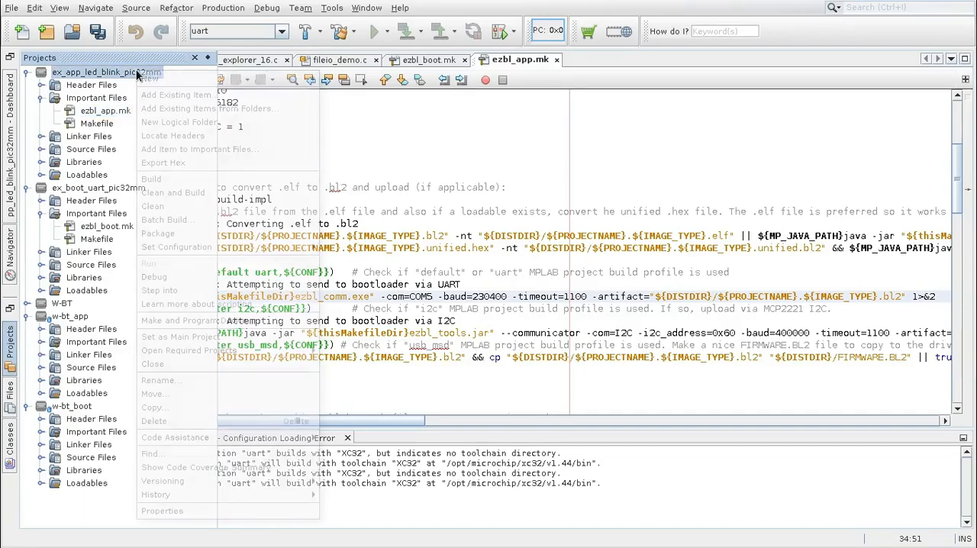
click(162, 509)
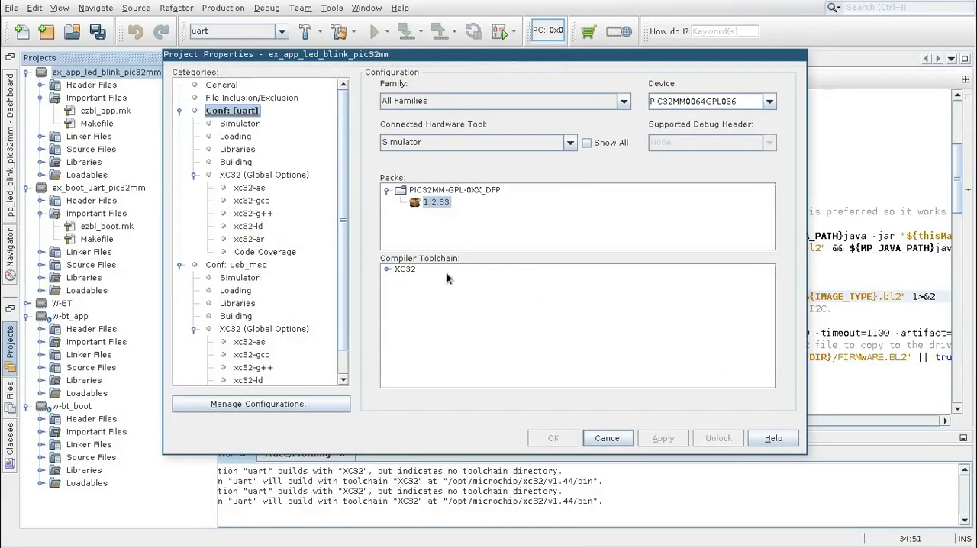
click(388, 268)
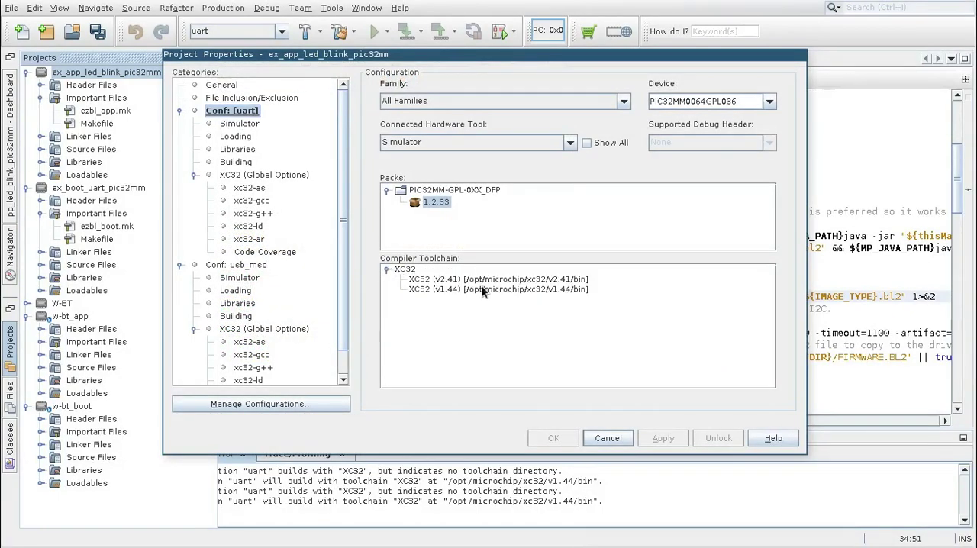
click(496, 288)
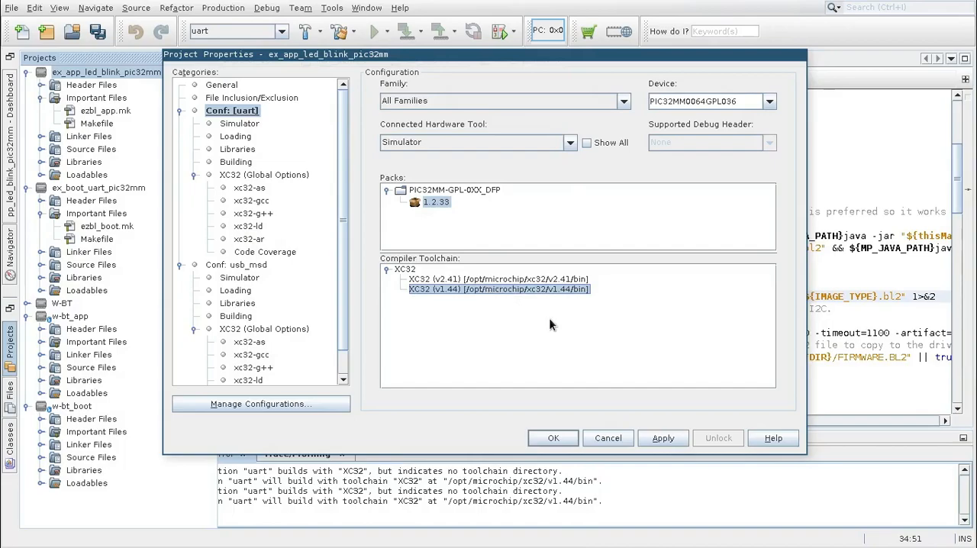
mouse_move(443, 293)
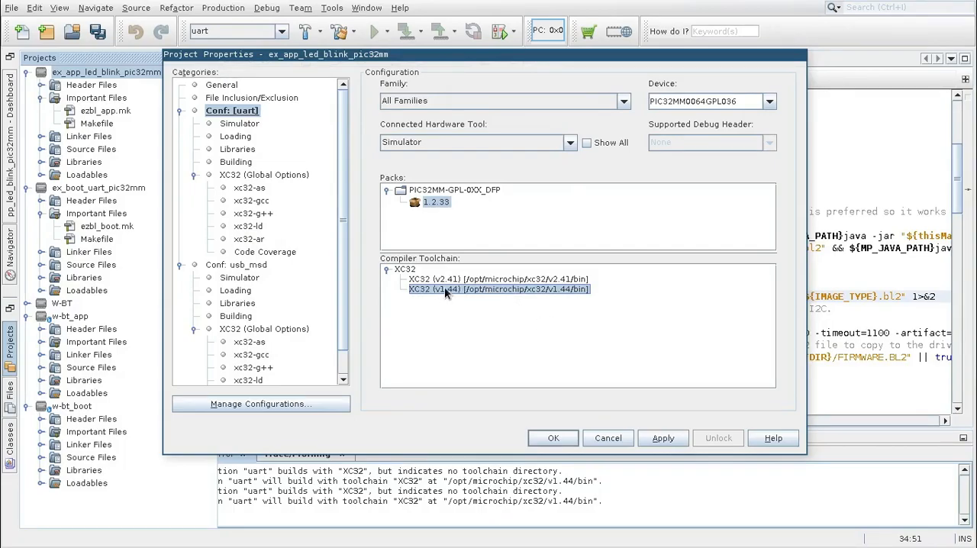
mouse_move(455, 303)
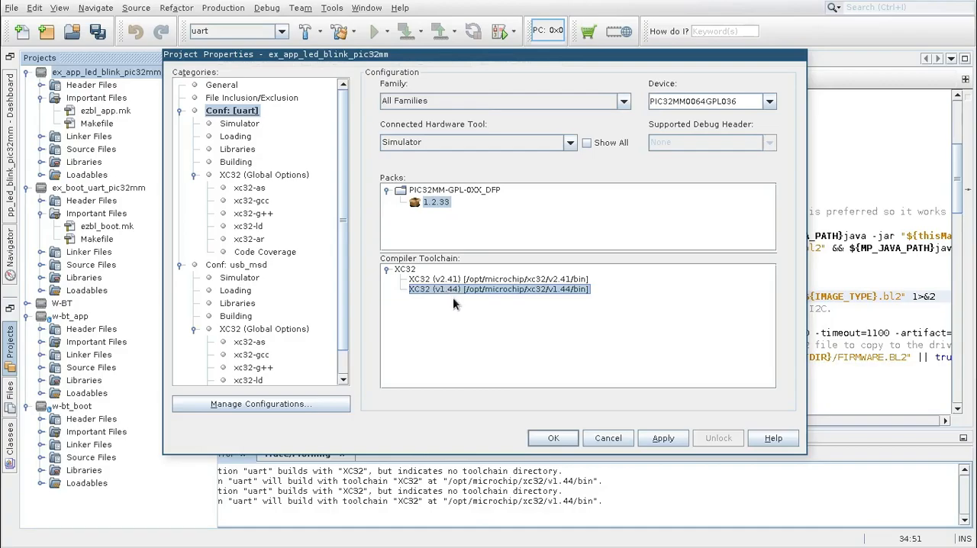
mouse_move(440, 296)
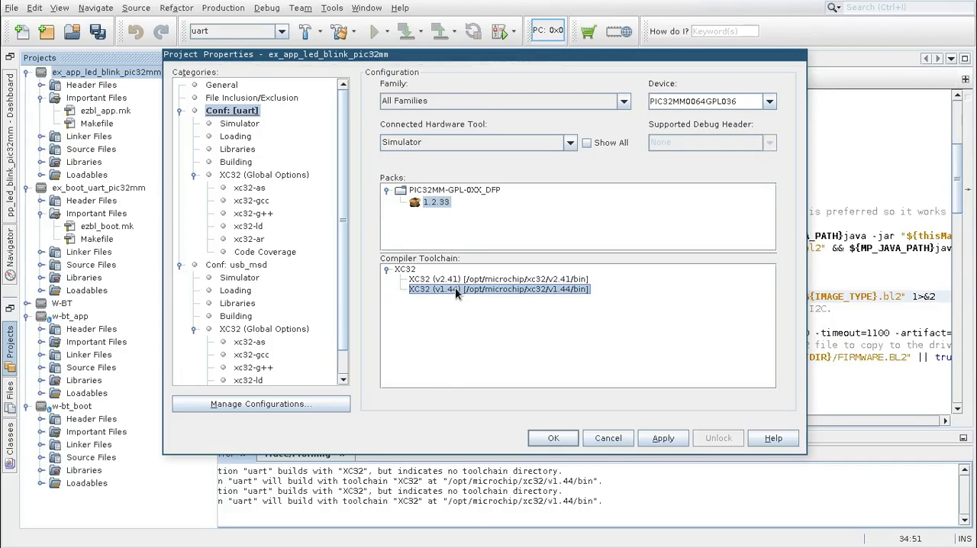
Settle on XC32 v1.44 over v2.41, apply it and confirm the project settings
click(495, 278)
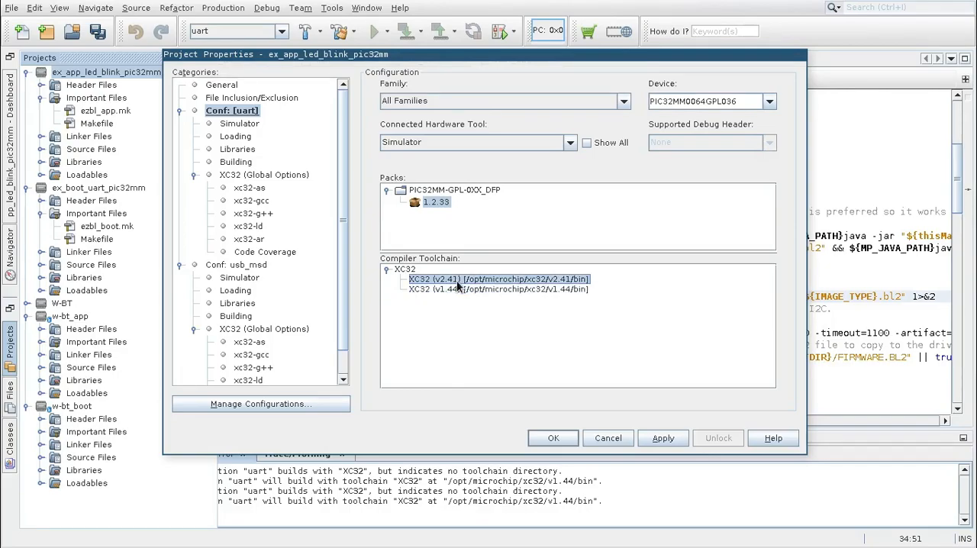
click(496, 288)
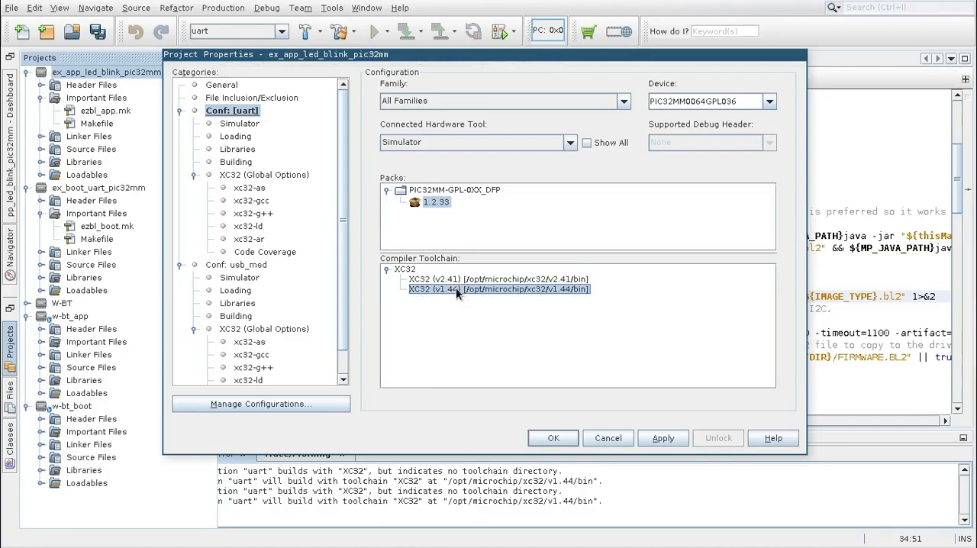
mouse_move(657, 436)
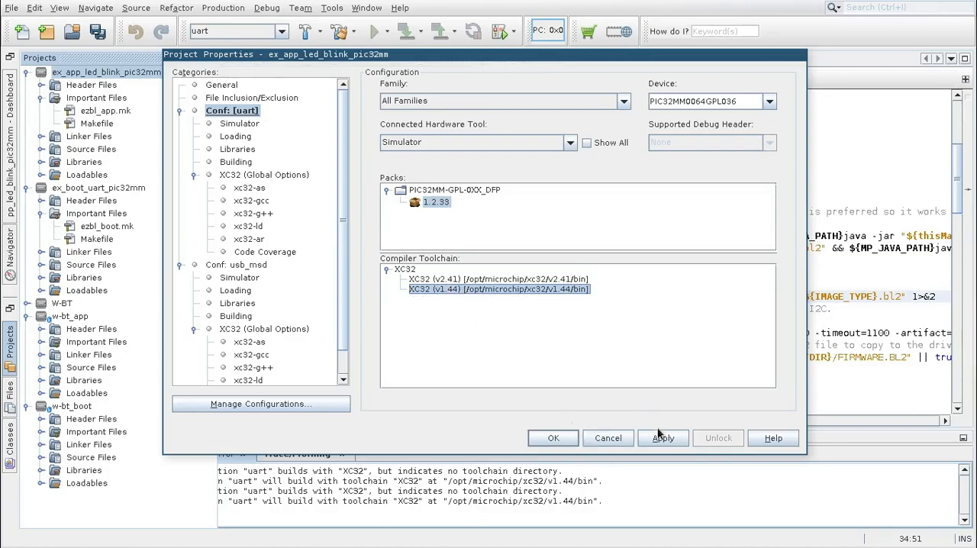
click(663, 437)
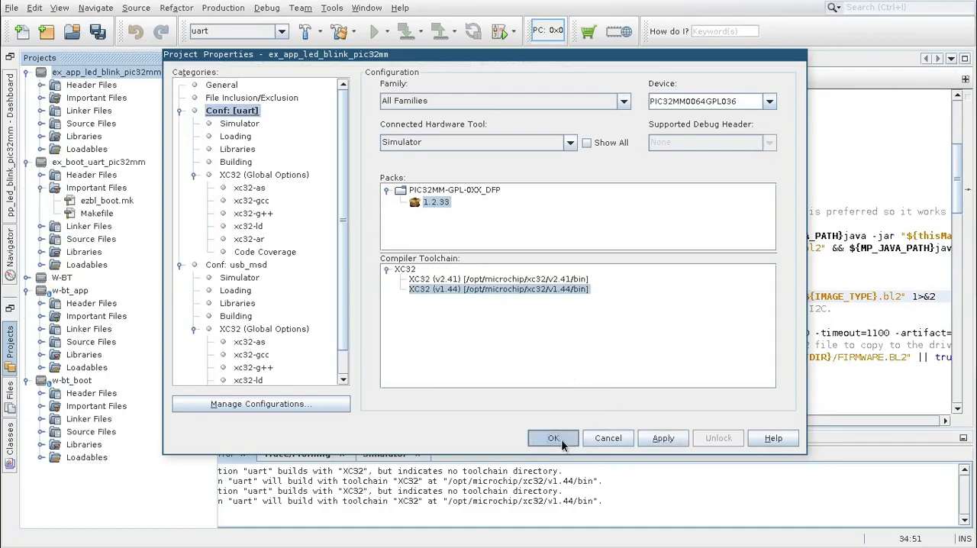
click(553, 436)
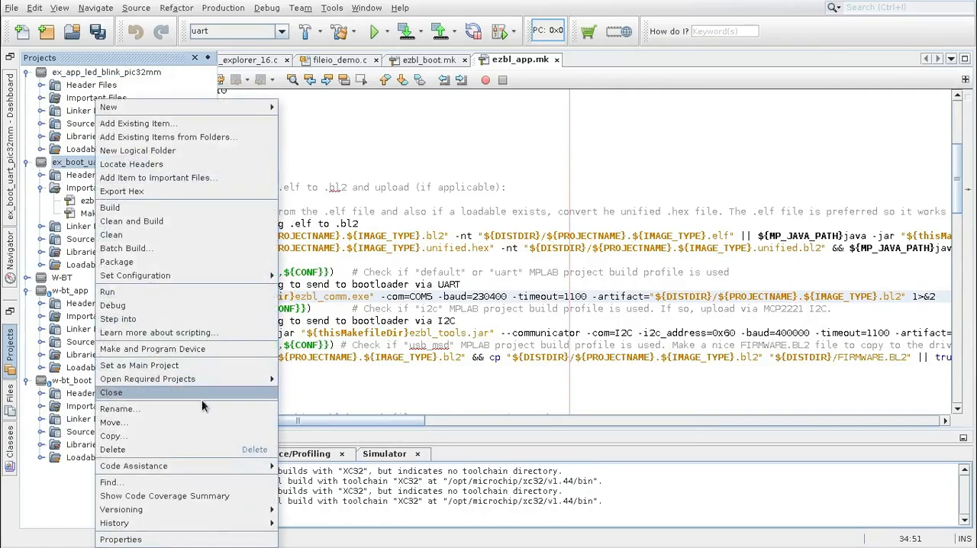
mouse_move(170, 505)
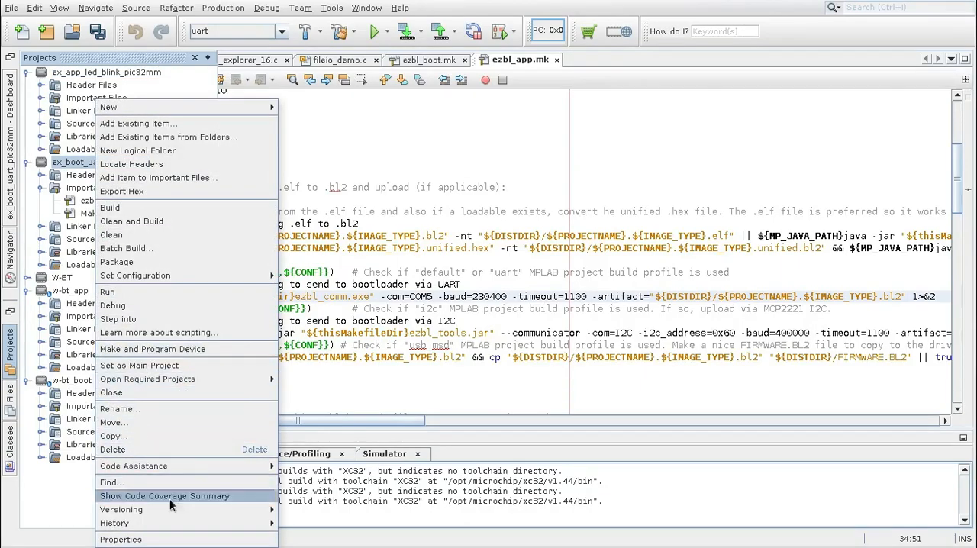
Set ex_boot_uart_pic32mm's compiler toolchain to XC32 v1.44 and confirm
click(120, 539)
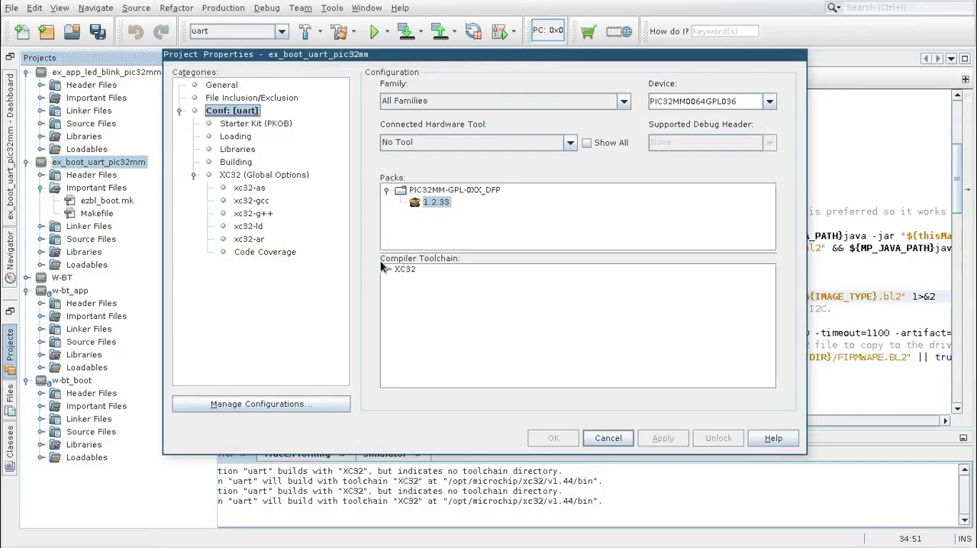
mouse_move(388, 271)
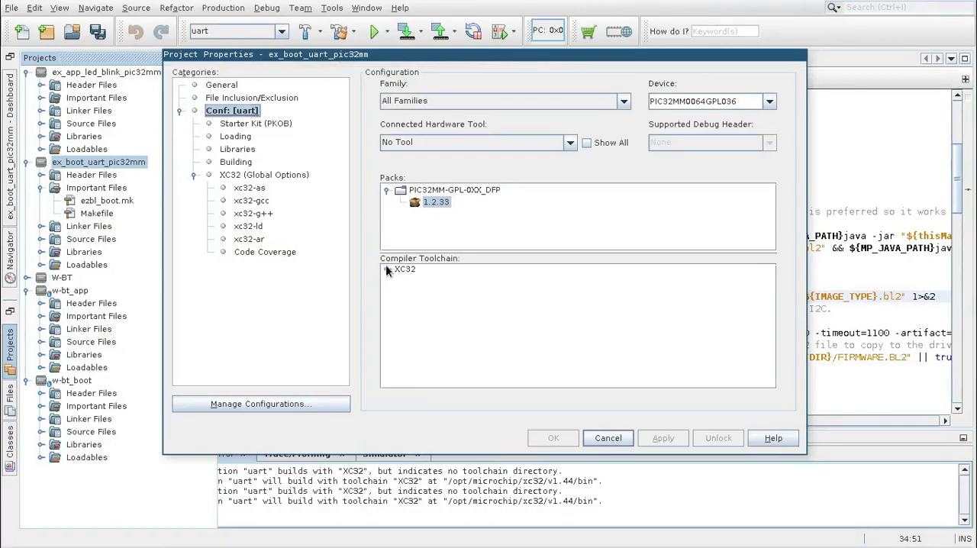
click(384, 269)
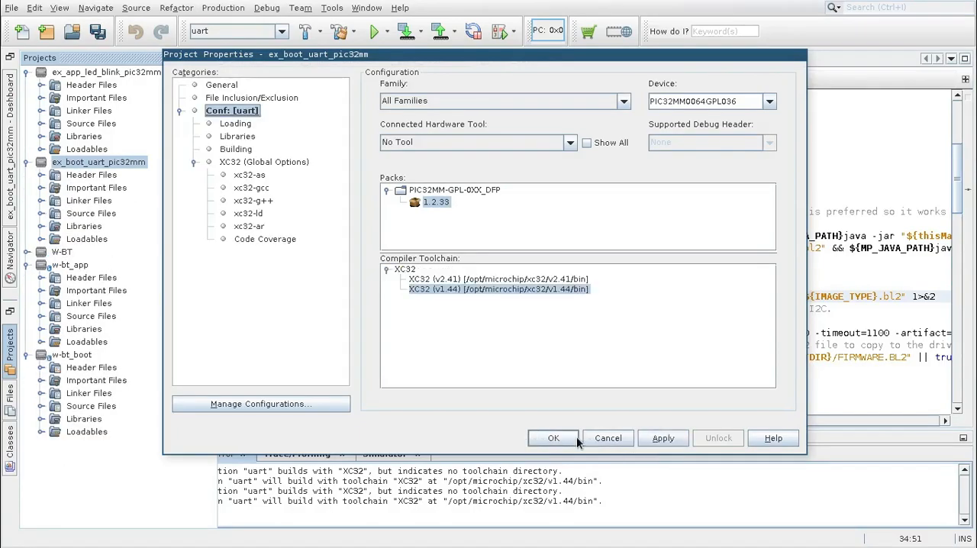
click(552, 437)
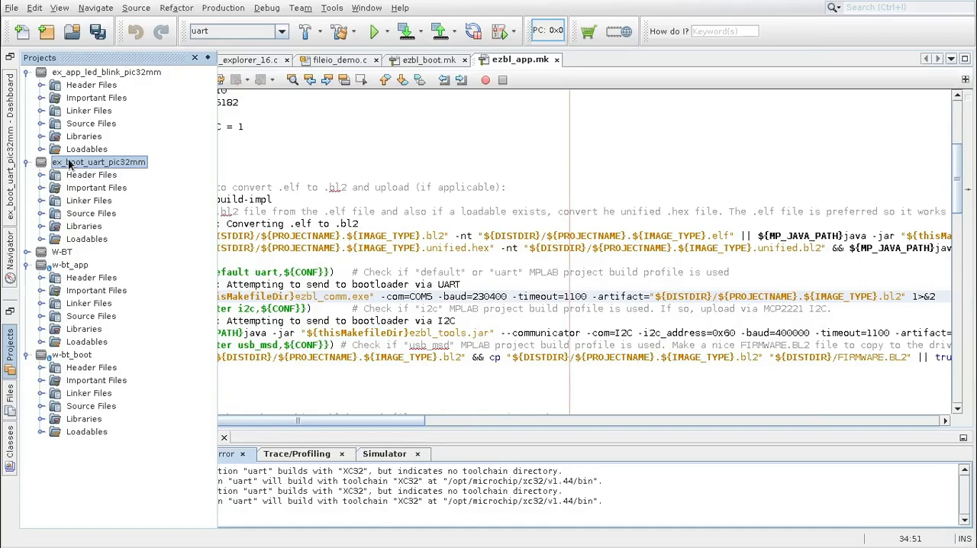
Run Make and Program Device on ex_boot_uart_pic32mm via PICkit 4
right_click(99, 162)
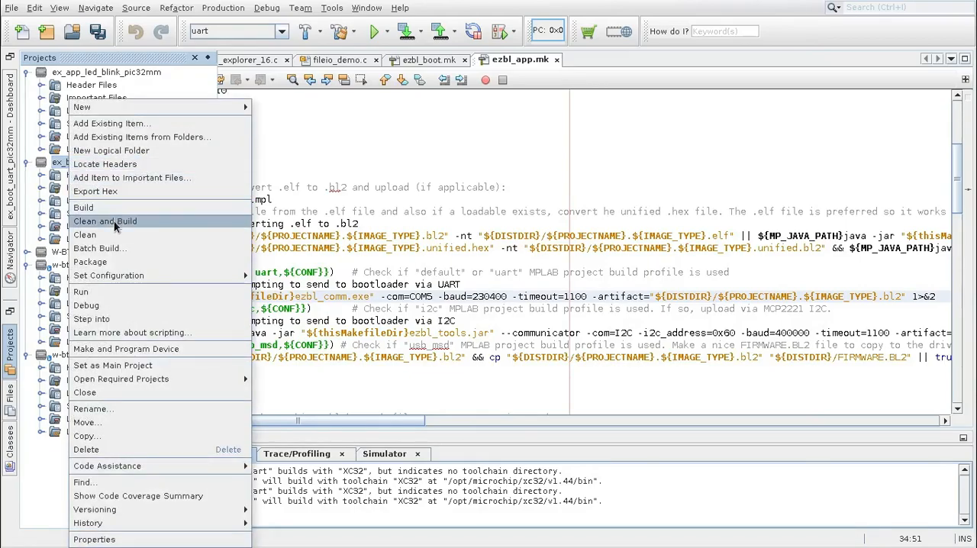
click(104, 220)
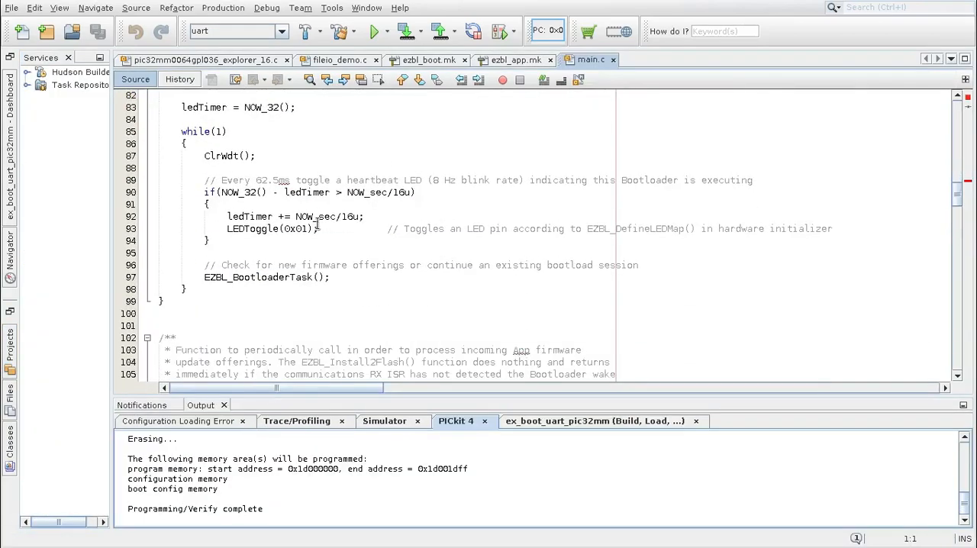
Change the heartbeat LEDToggle mask from 0x01 to 0xFF in main.c
double_click(296, 229)
text(FF)
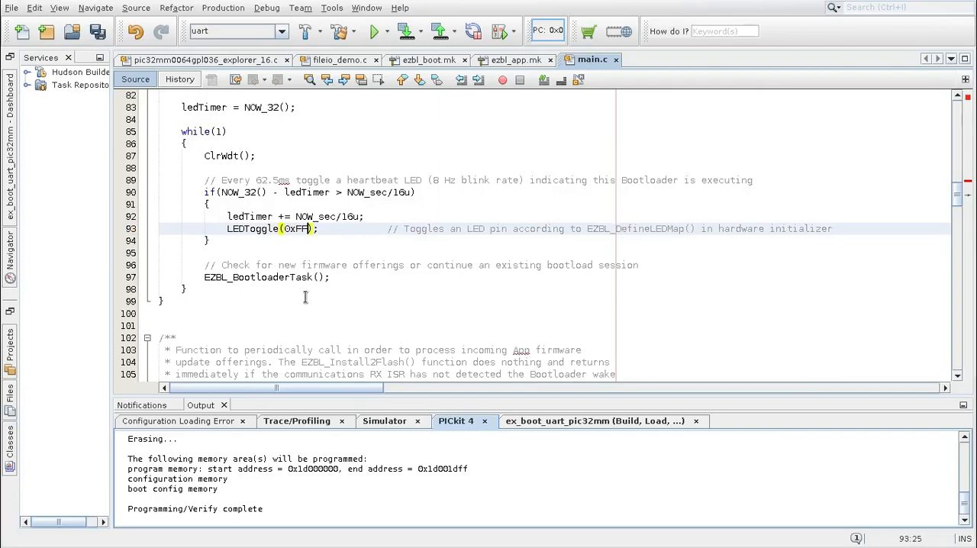
click(256, 278)
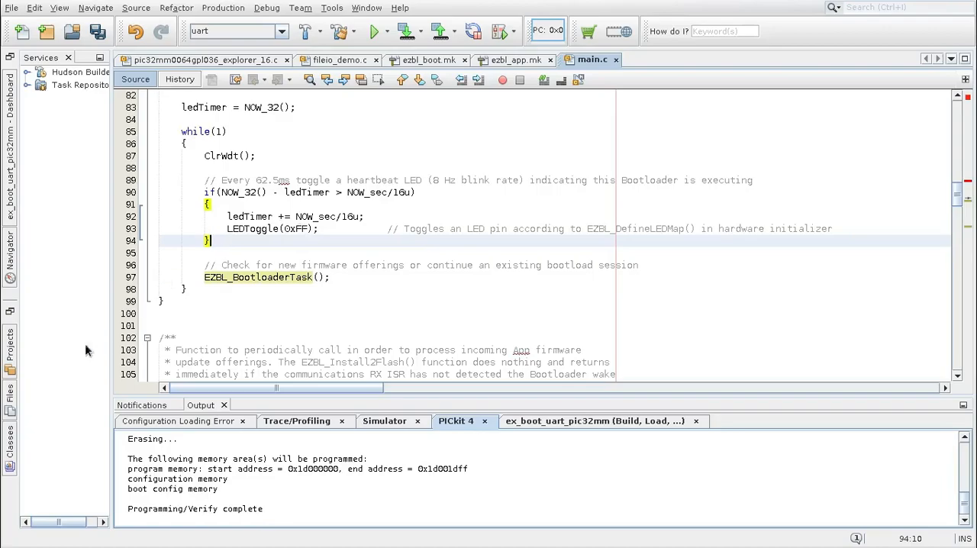
mouse_move(19, 355)
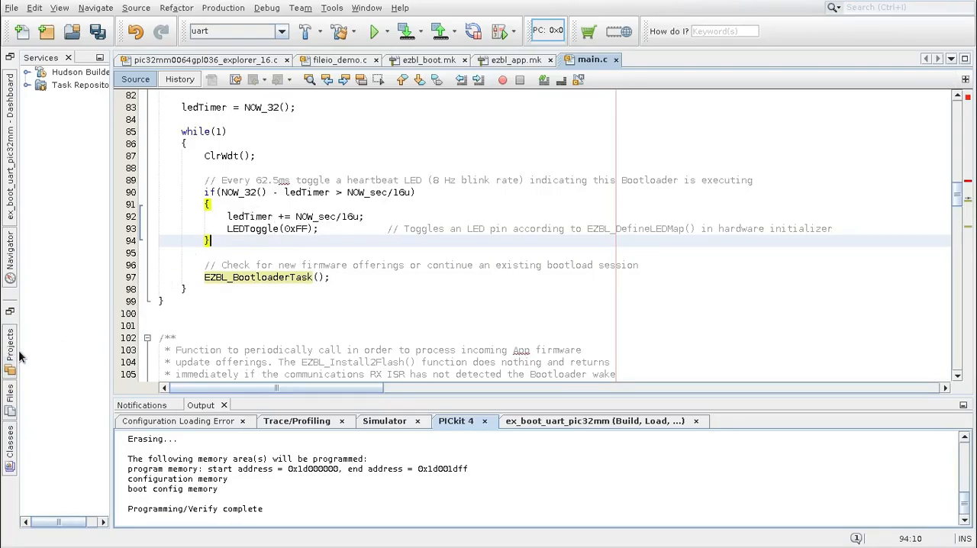
Open the PIC32MM0064 Explorer 16 initializer from the bootloader's Hardware Initializers folder
click(9, 343)
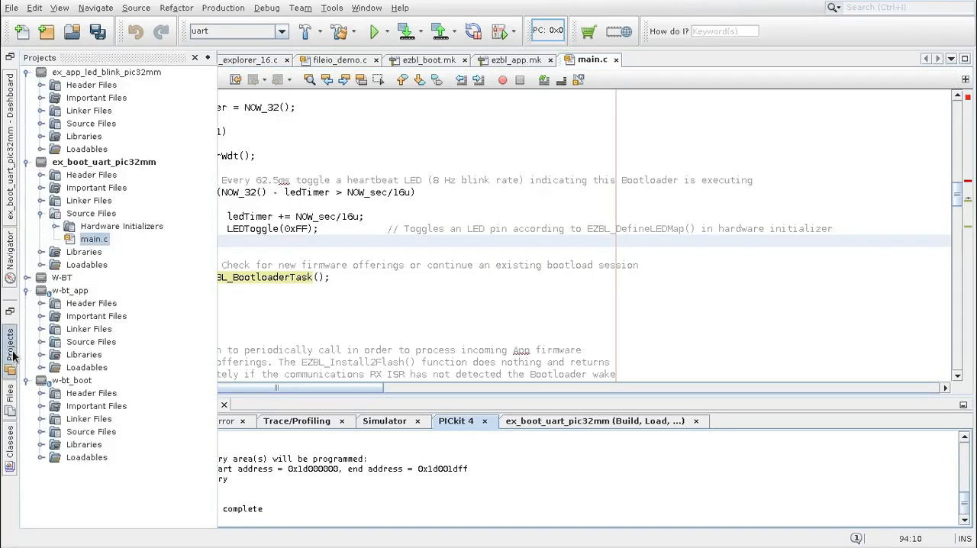
click(67, 226)
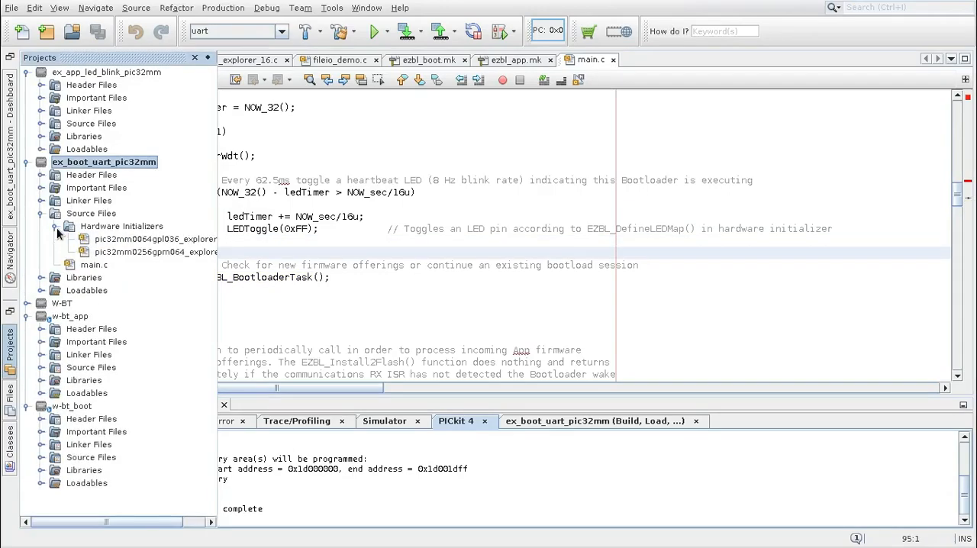
double_click(156, 238)
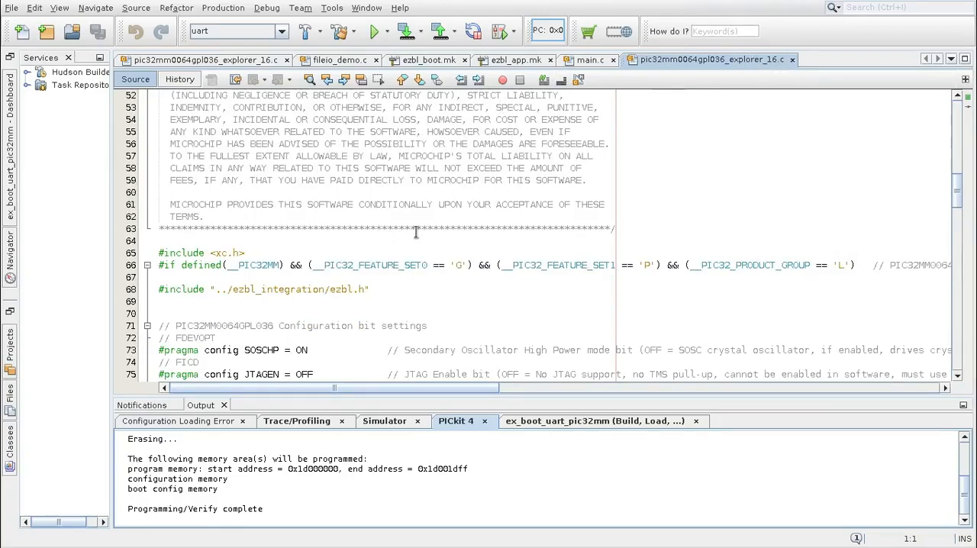
scroll(down, 3)
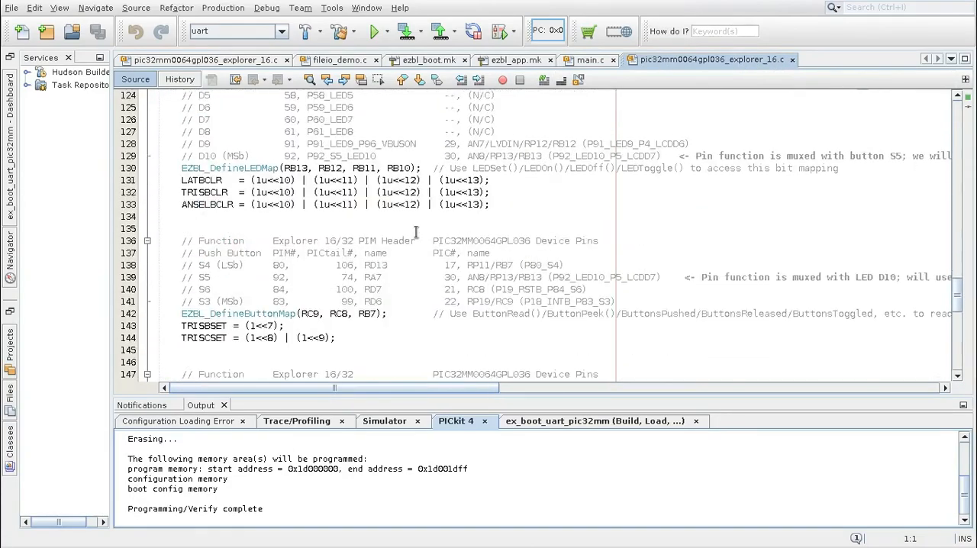
scroll(down, 3)
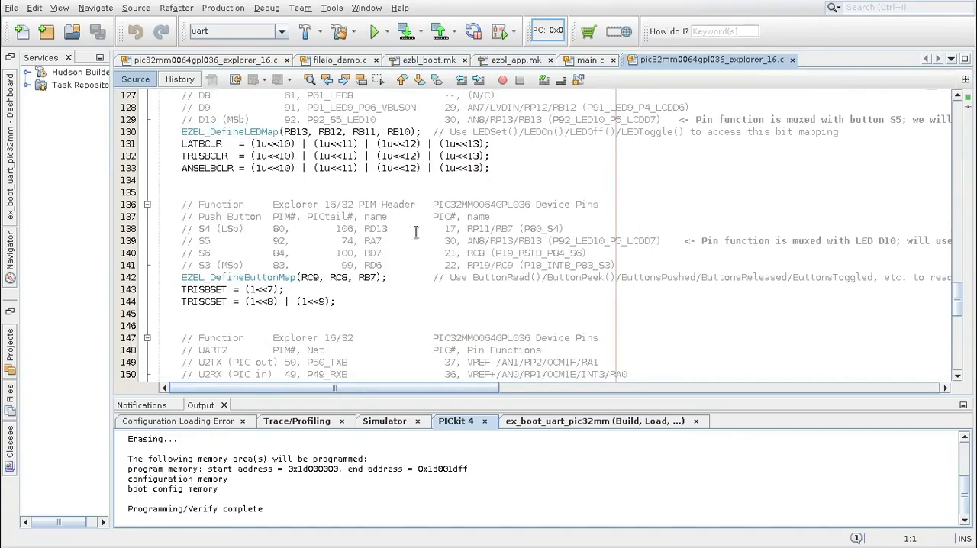
click(508, 60)
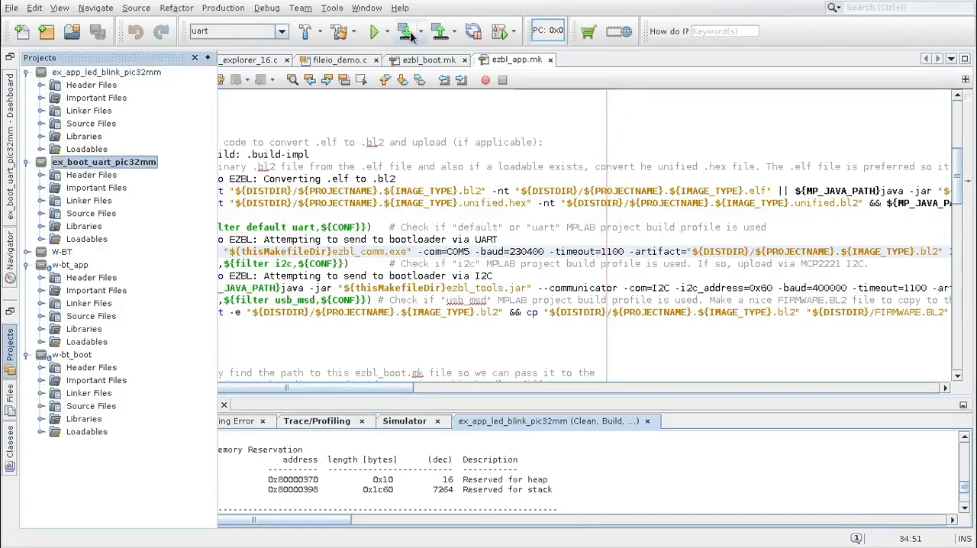
Make and Program the ex_boot_uart_pic32mm bootloader using the connected PICkit 4 serial number
click(407, 31)
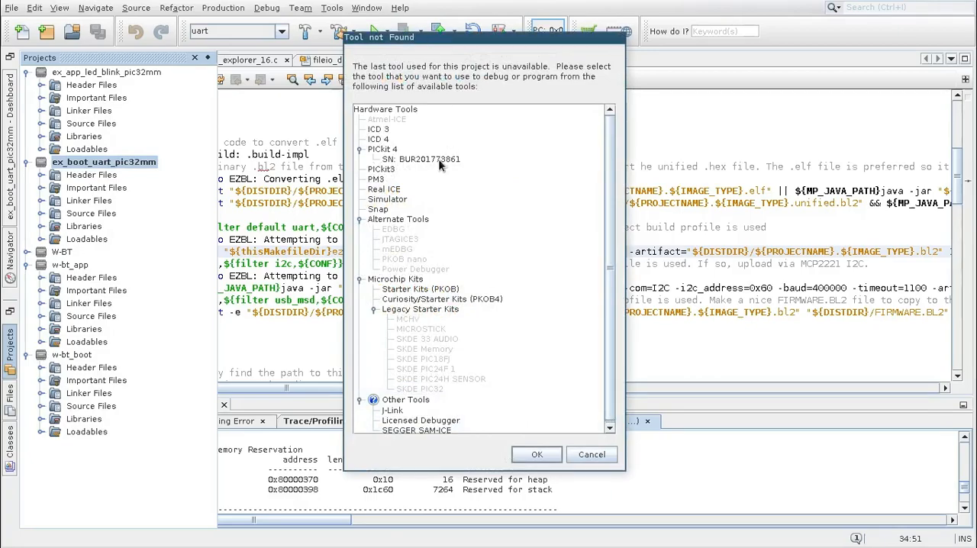
click(419, 159)
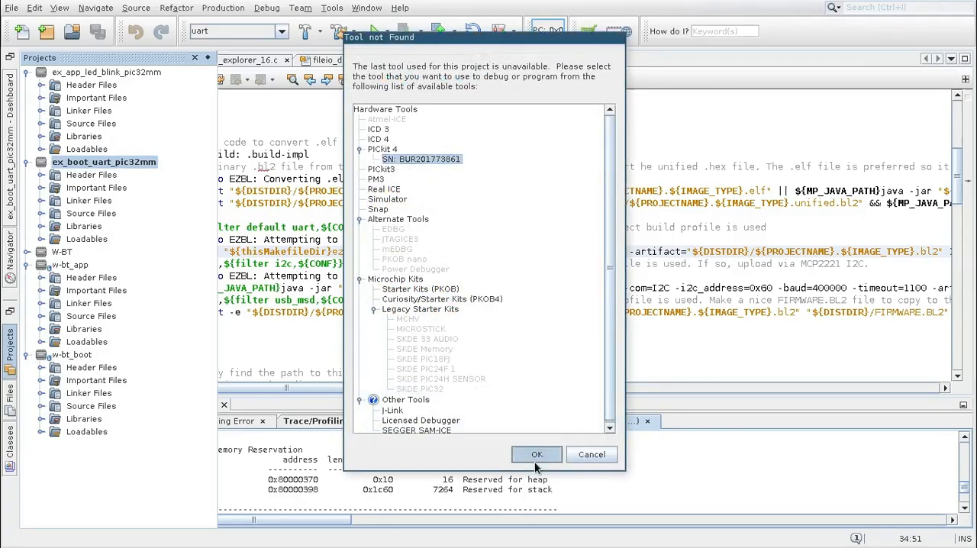
click(537, 455)
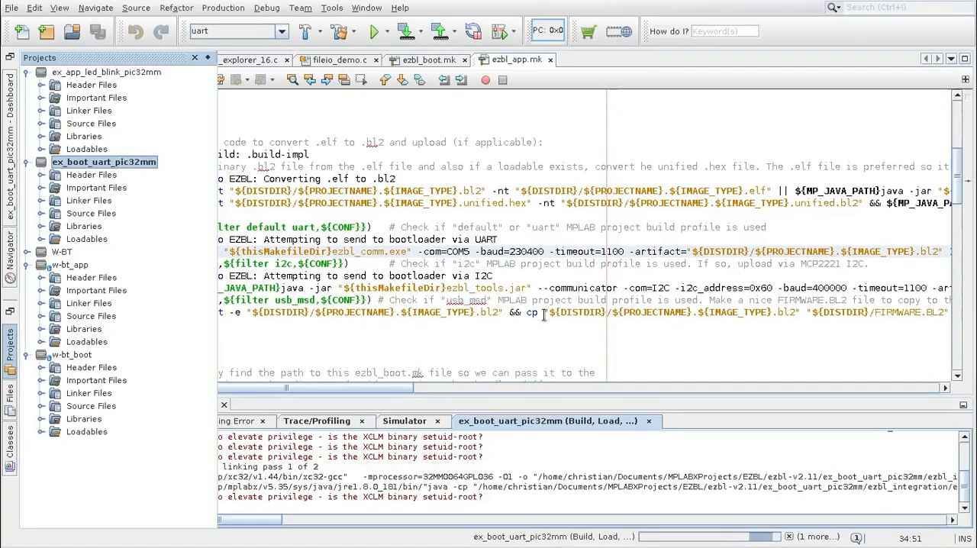